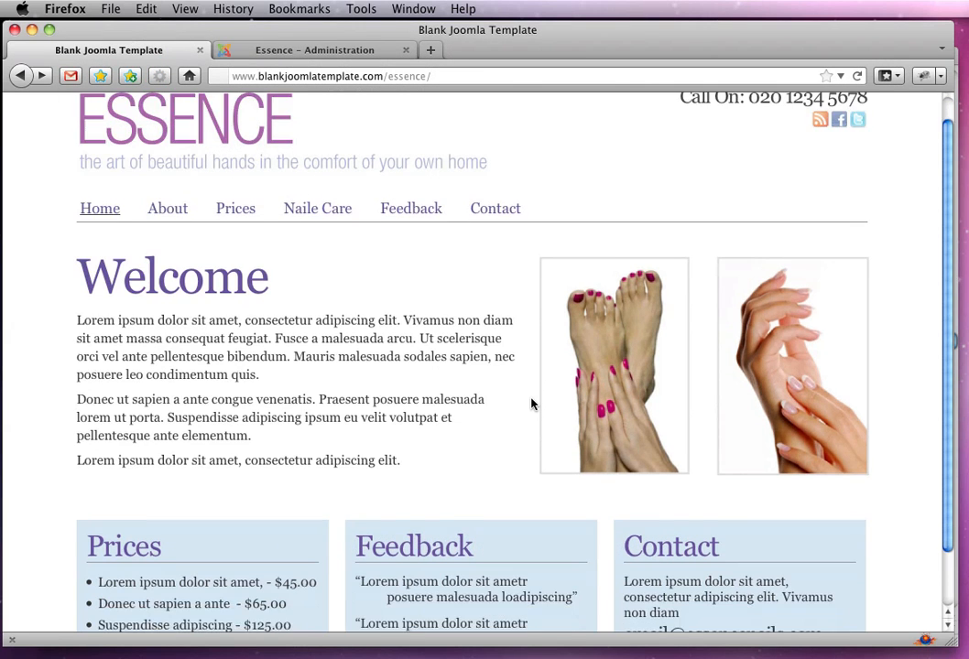
Step: Start a new Custom HTML module titled 'Footer' with its title hidden on the site
scroll(down, 3)
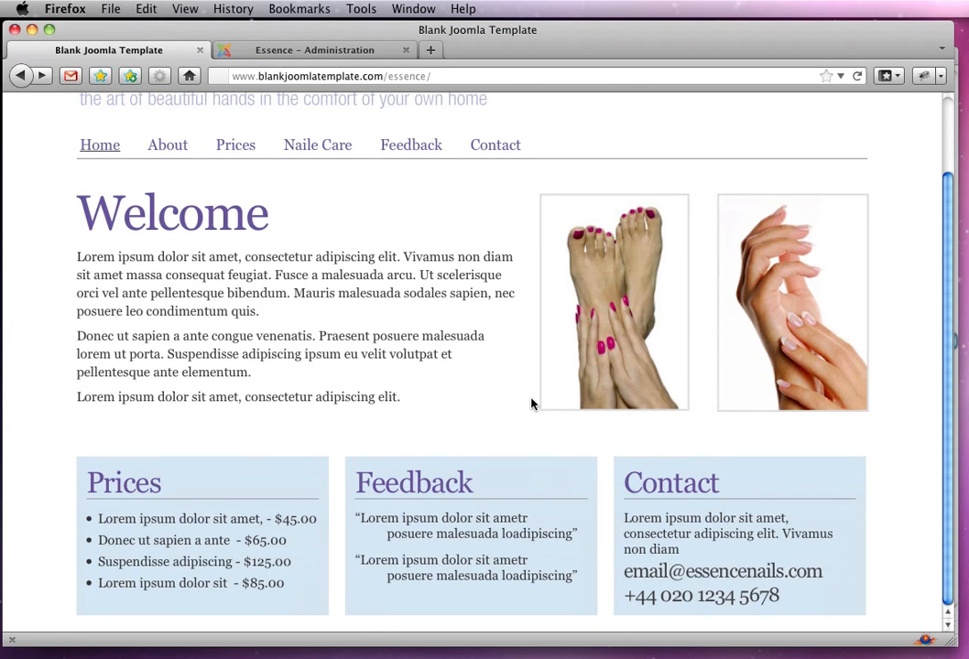
mouse_move(531, 286)
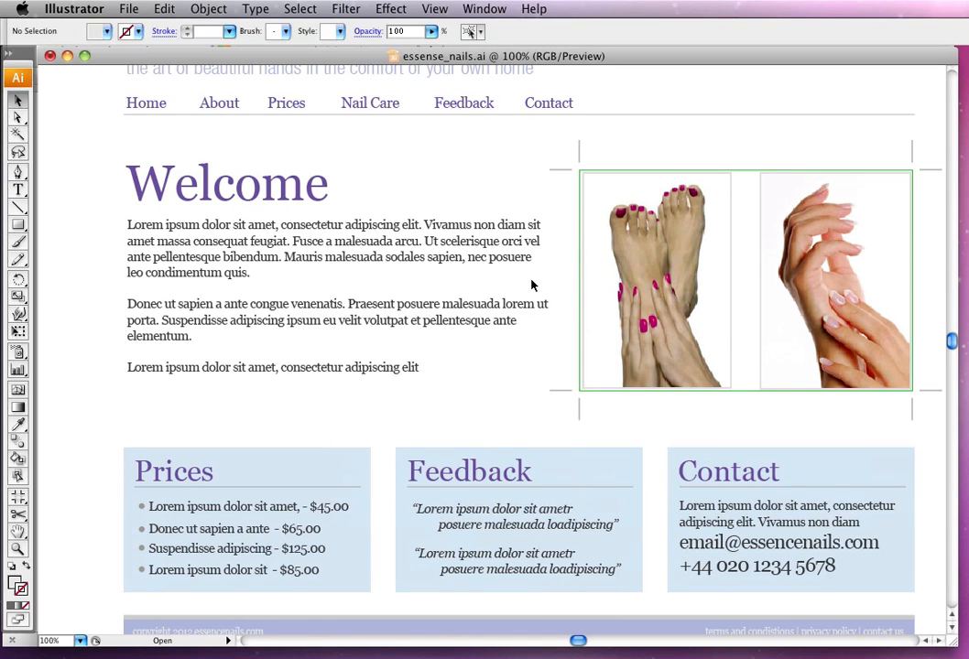
scroll(down, 3)
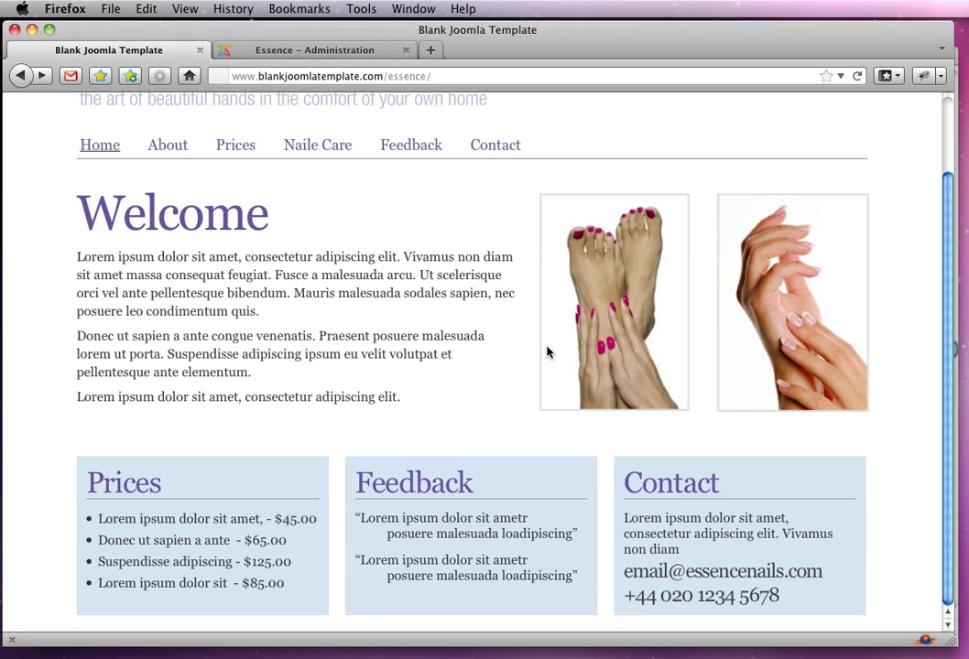
click(315, 50)
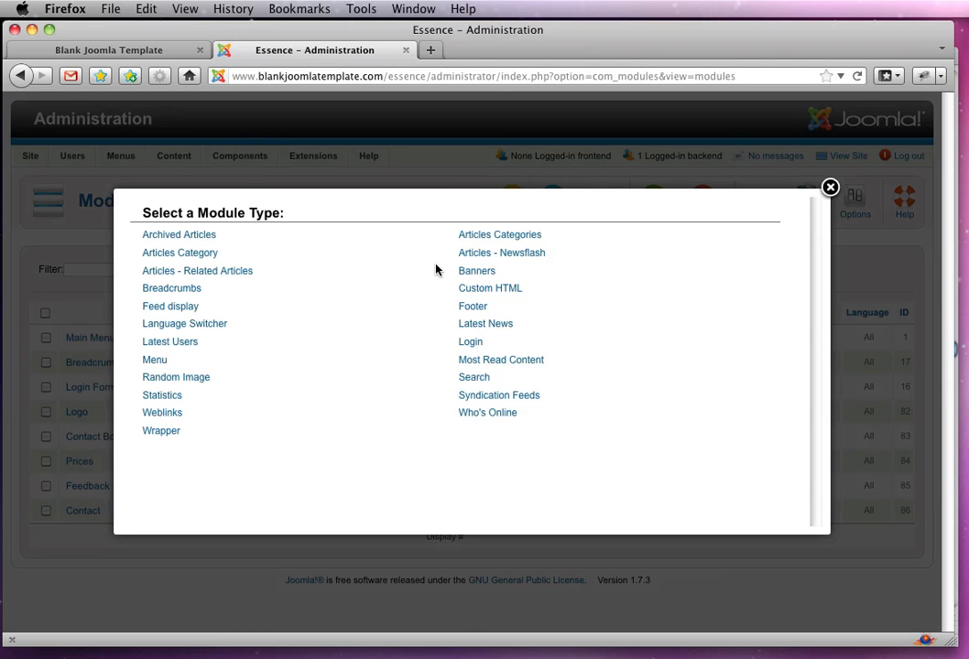
click(491, 288)
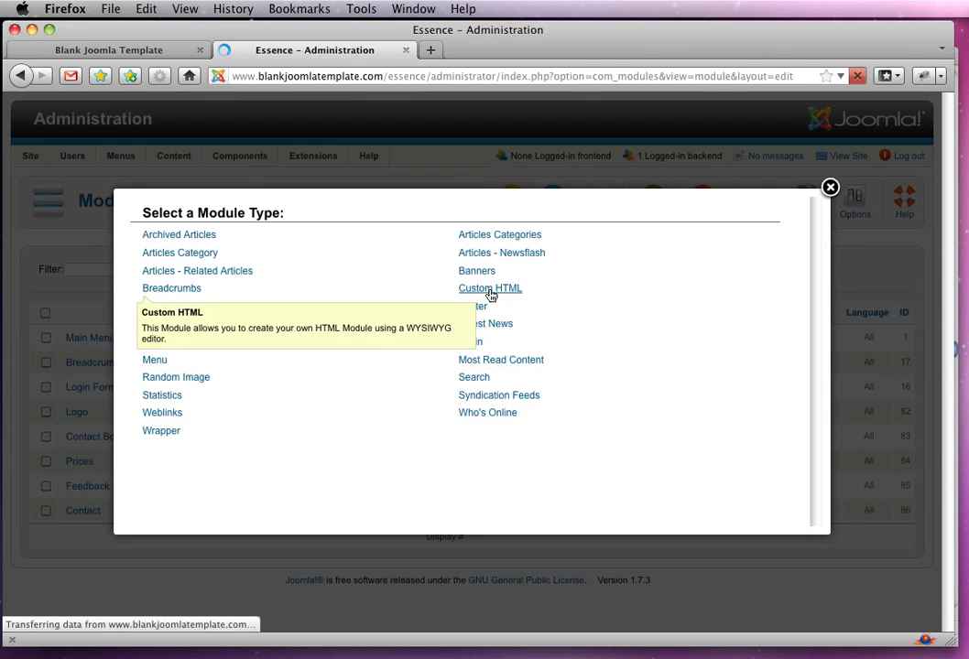
click(491, 290)
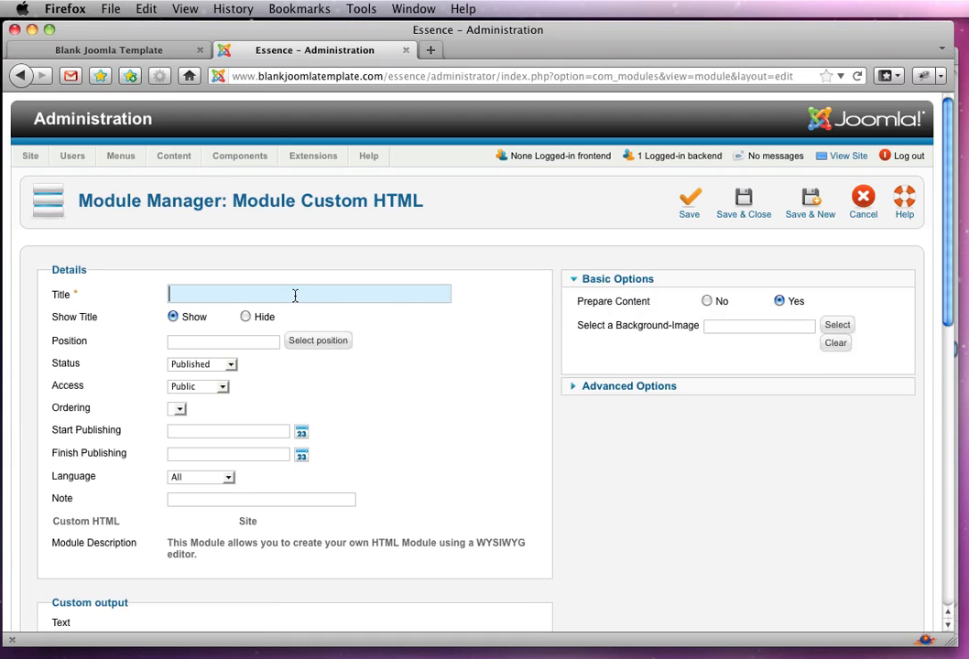
text(Foo)
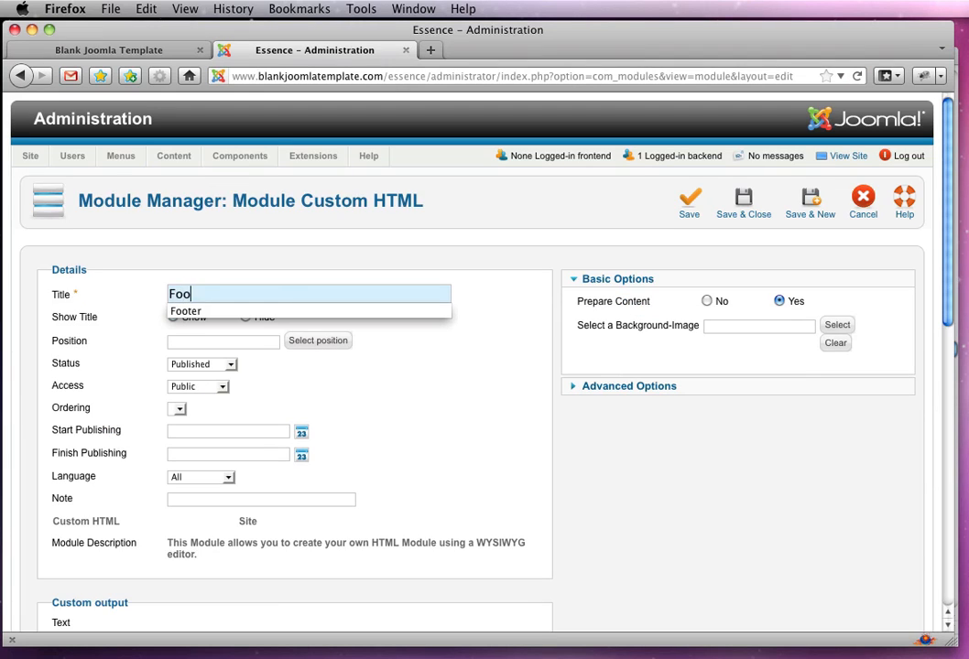
click(187, 311)
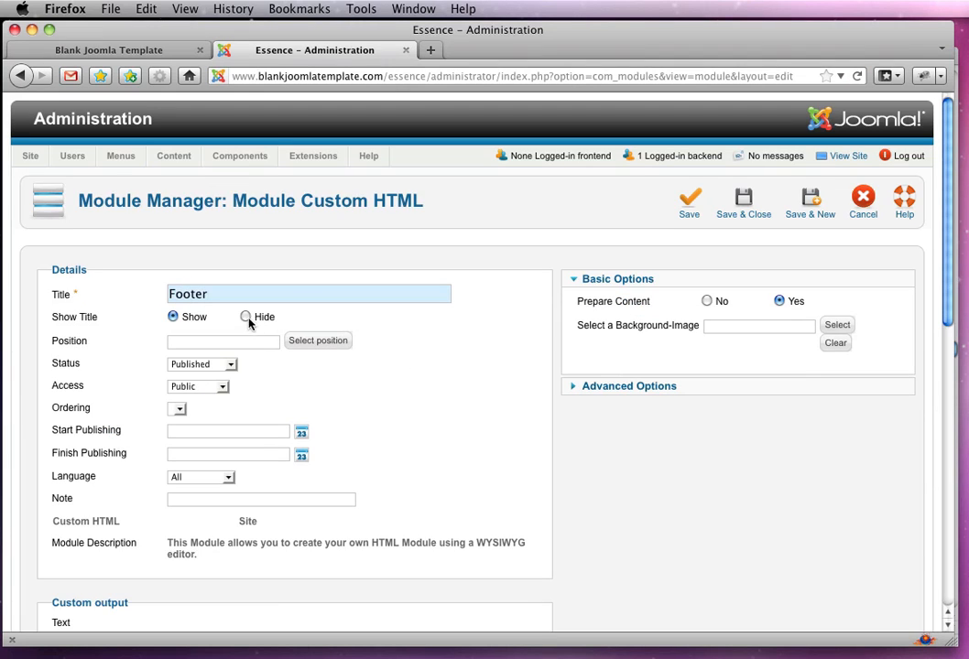
click(319, 339)
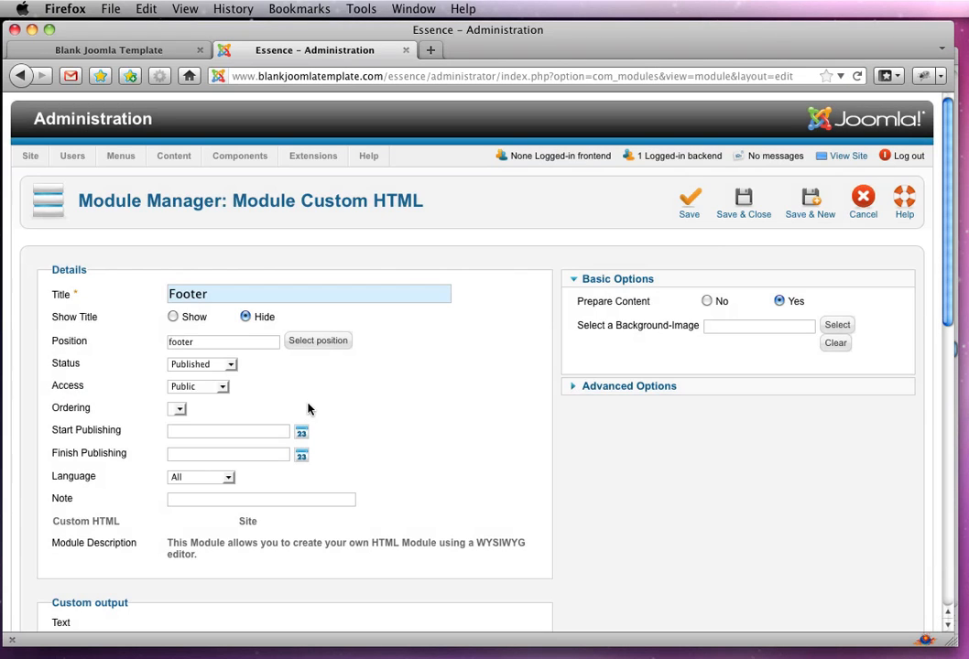
Step: Enter 'copyright 2012 essencenails.com' in the Custom output editor and compare with the mockup
scroll(down, 3)
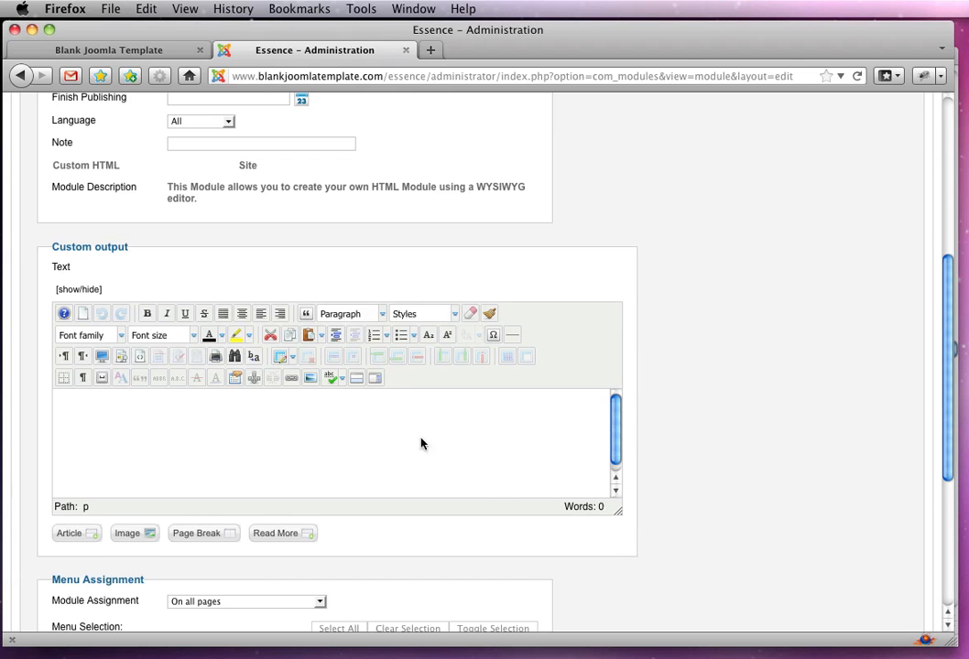
text(copyright 2012 essencenails.com)
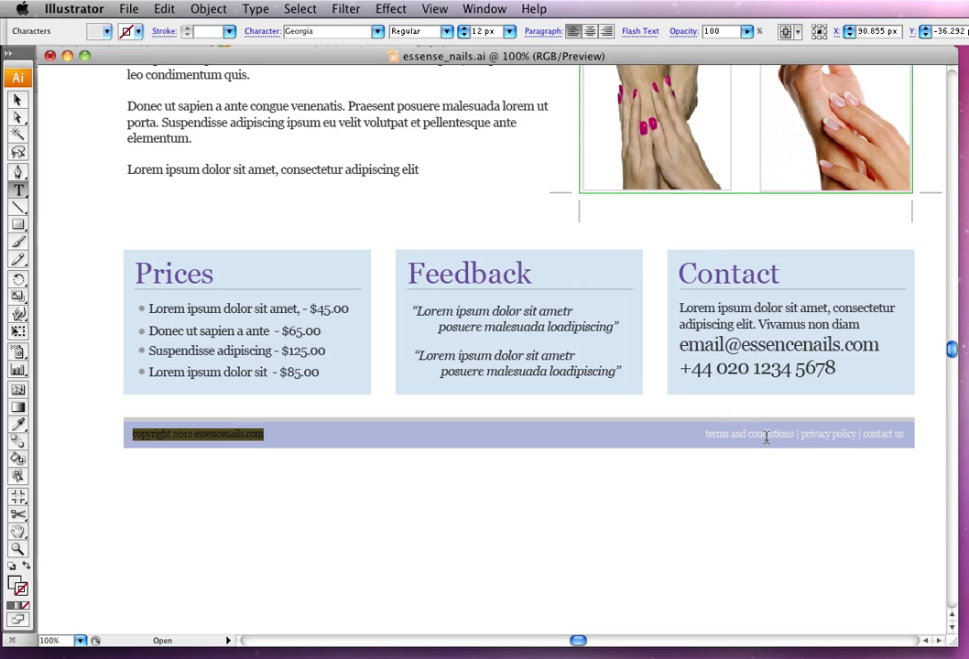
click(804, 432)
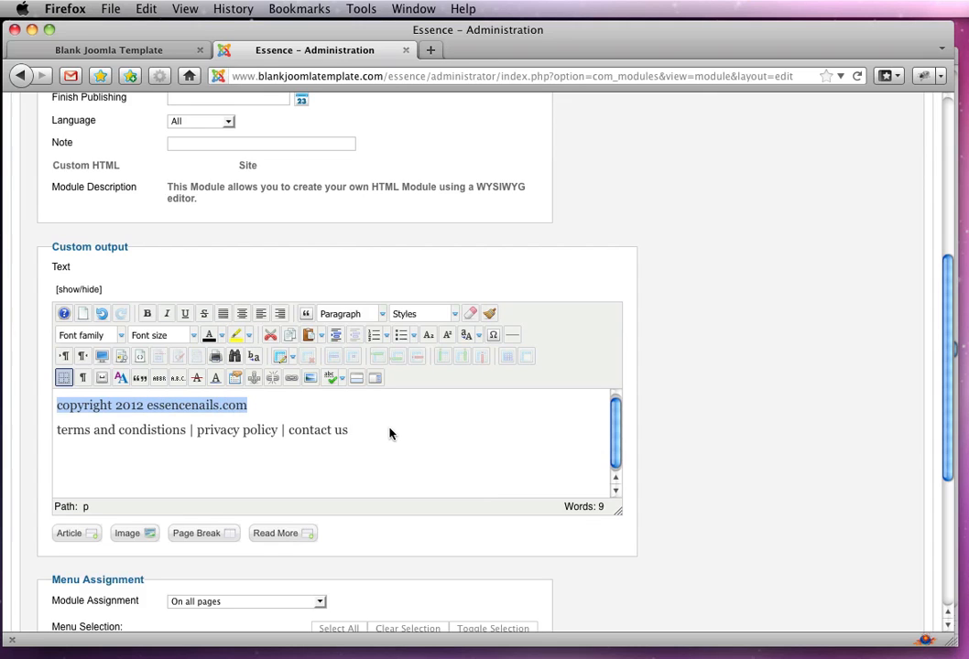
mouse_move(260, 313)
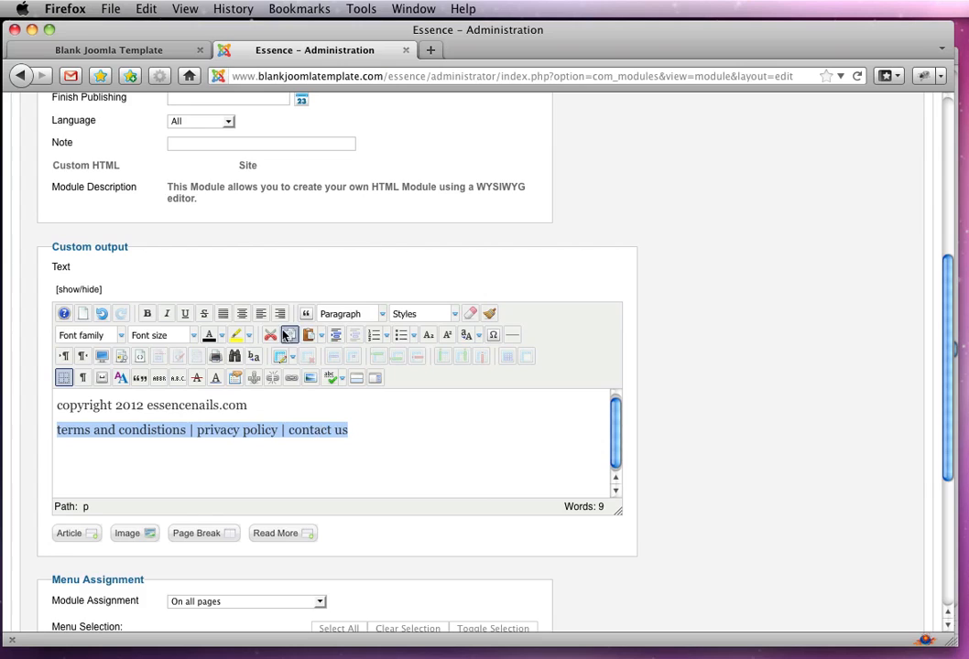
Step: Right-align the links paragraph and select the copyright paragraph for styling
click(280, 313)
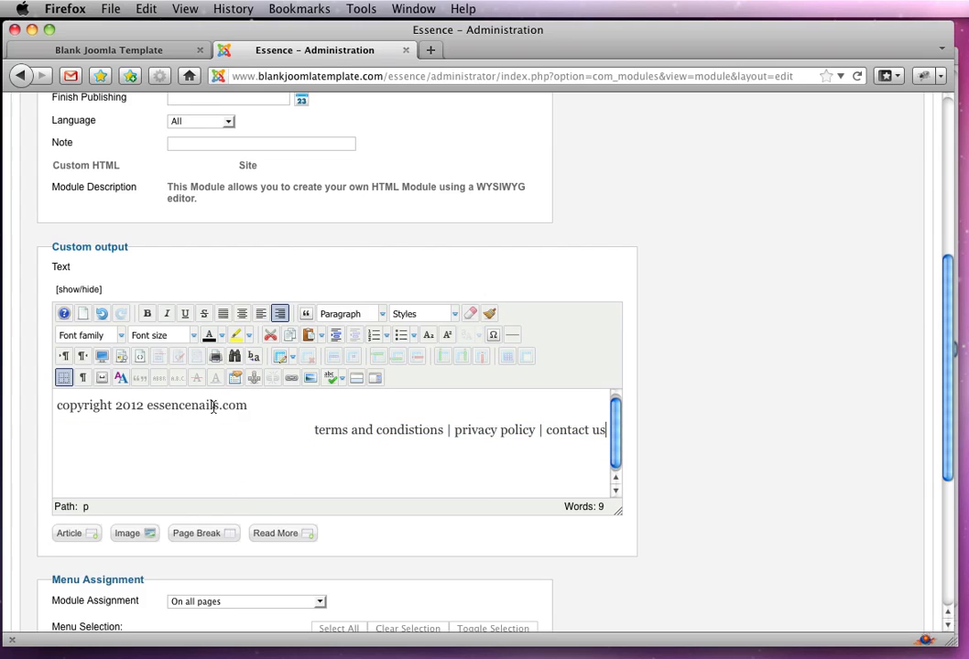
triple_click(150, 405)
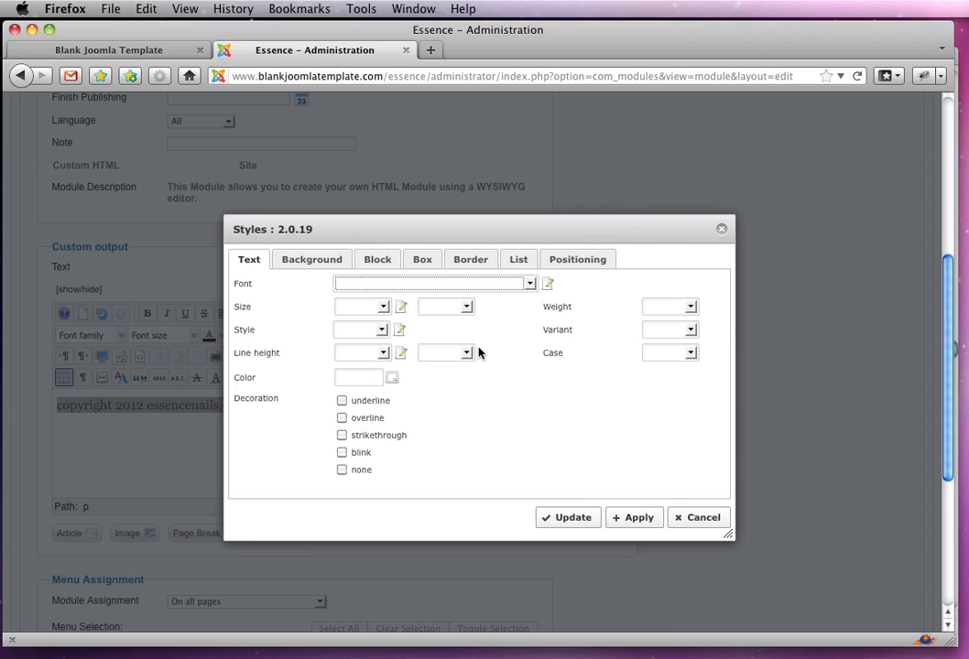
Step: Give the copyright paragraph float: left via the Styles dialog's Box settings
click(377, 260)
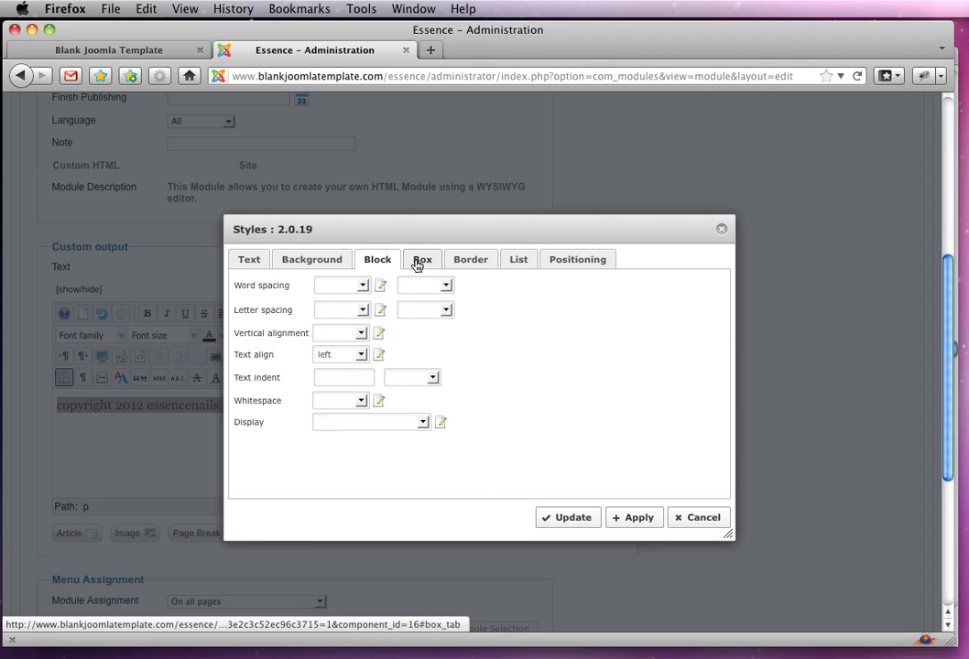
click(422, 261)
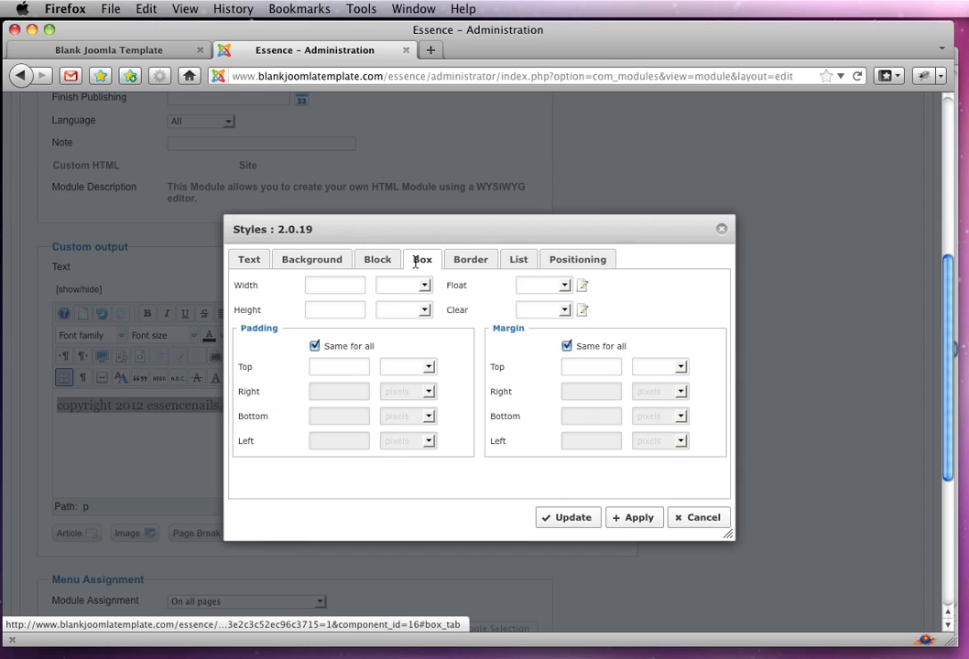
click(542, 286)
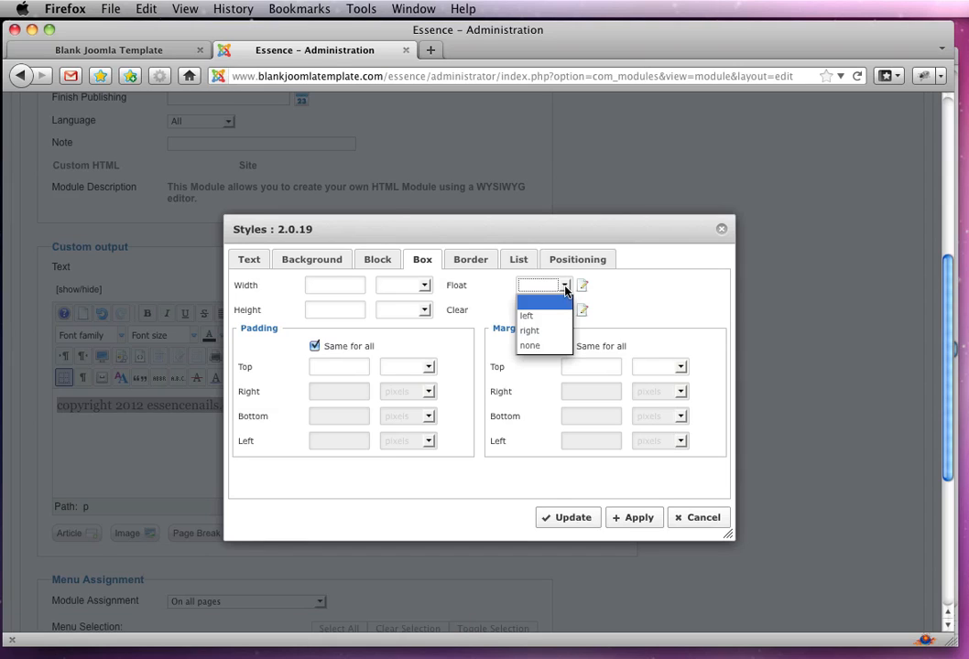
click(528, 315)
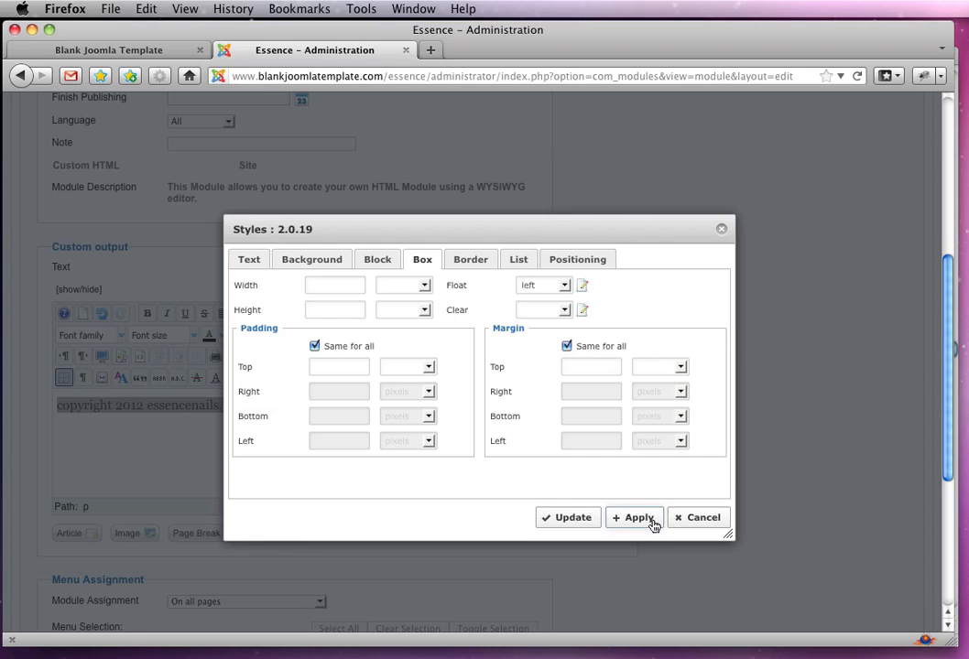
click(697, 517)
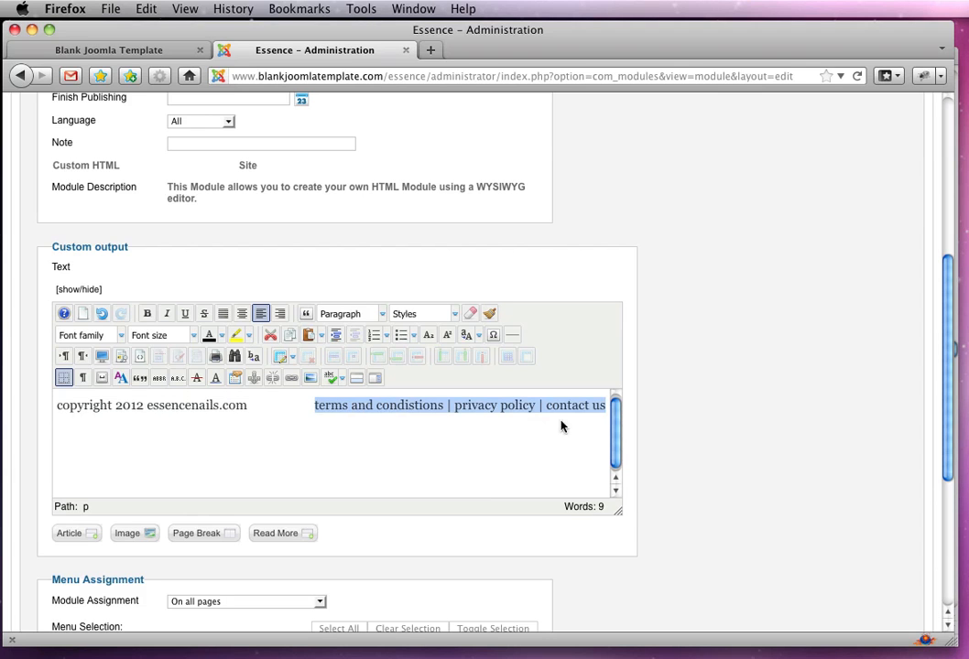
Step: Give the links paragraph float: right so both lines share one row
click(119, 377)
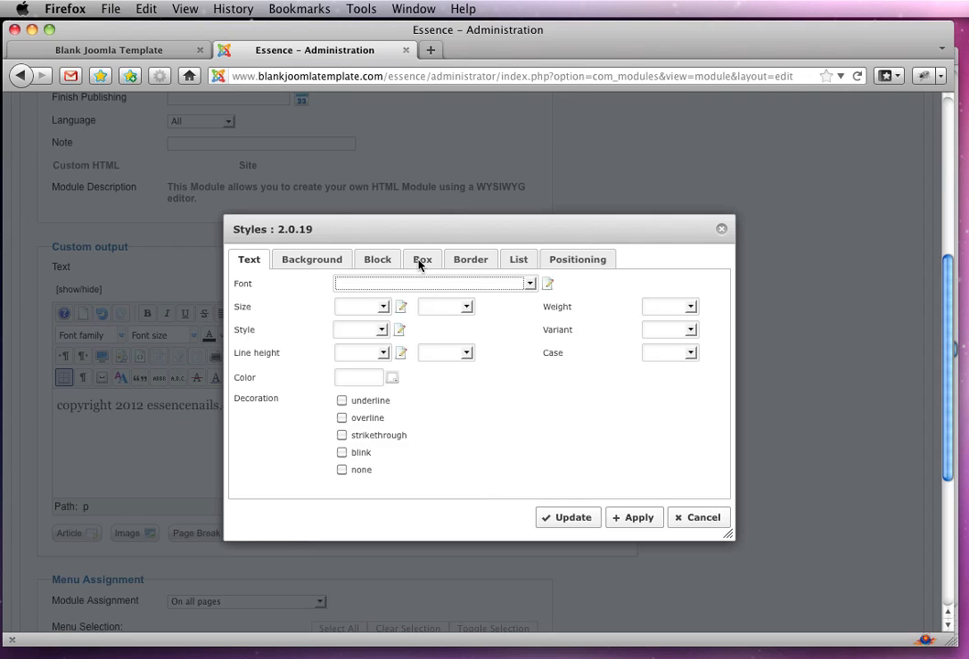
click(422, 260)
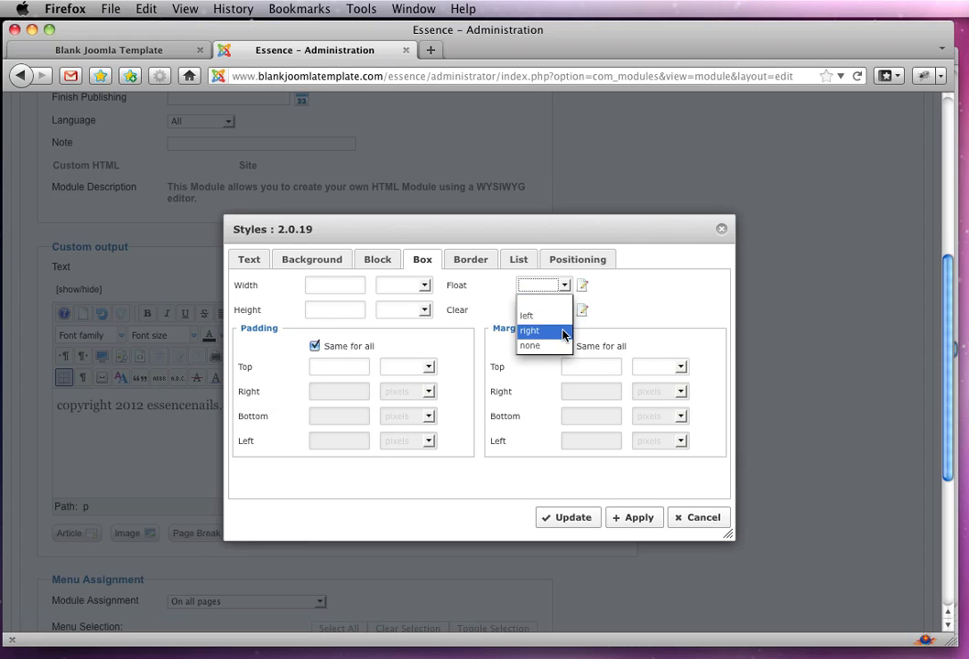
click(529, 330)
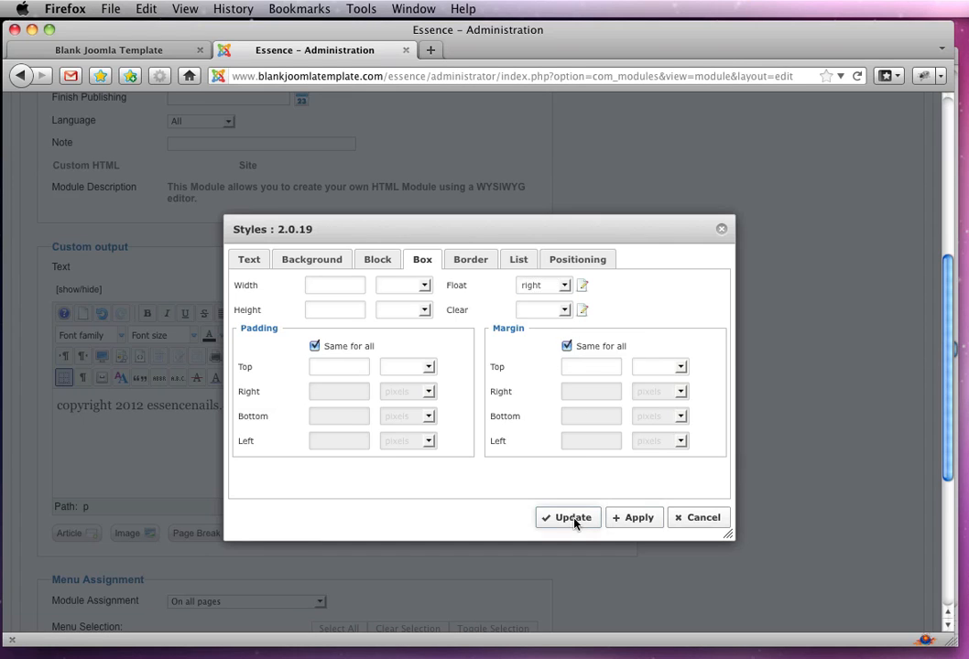
click(568, 517)
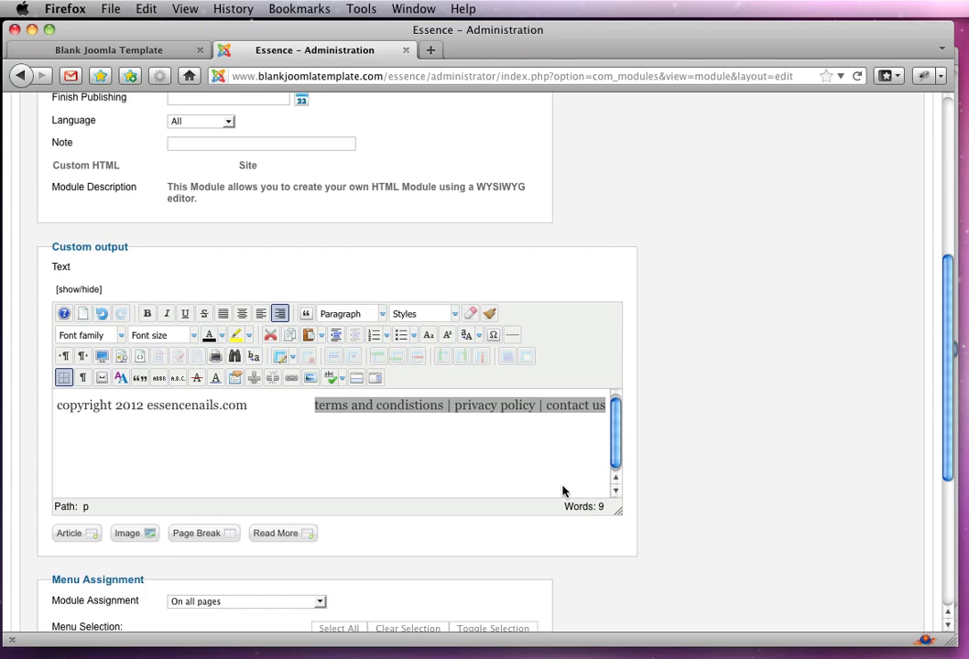
mouse_move(716, 511)
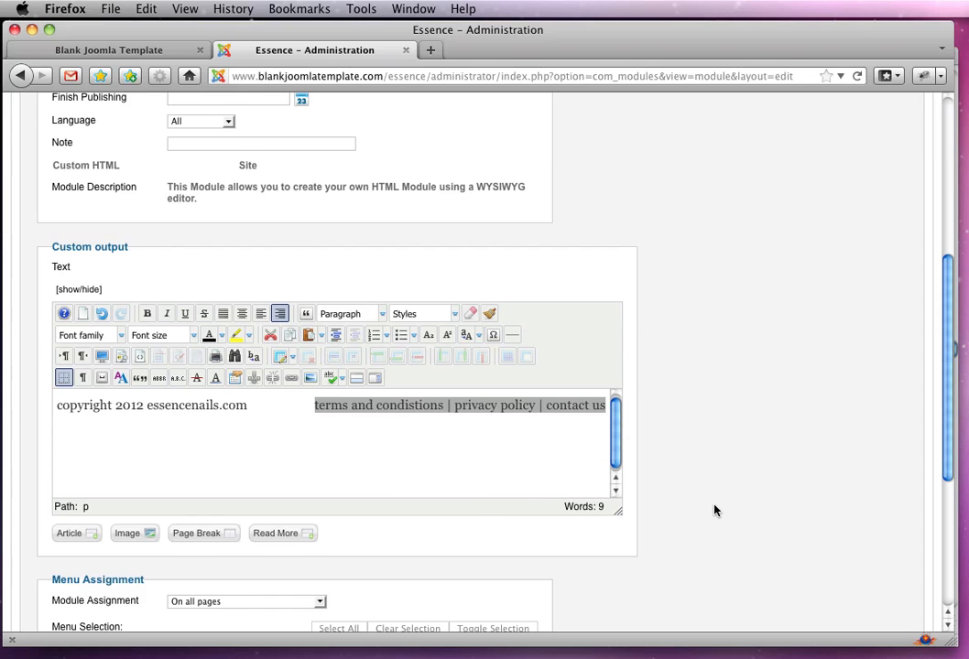
Step: Check the footer's raw HTML with its float styles, then Save & Close the module
scroll(up, 3)
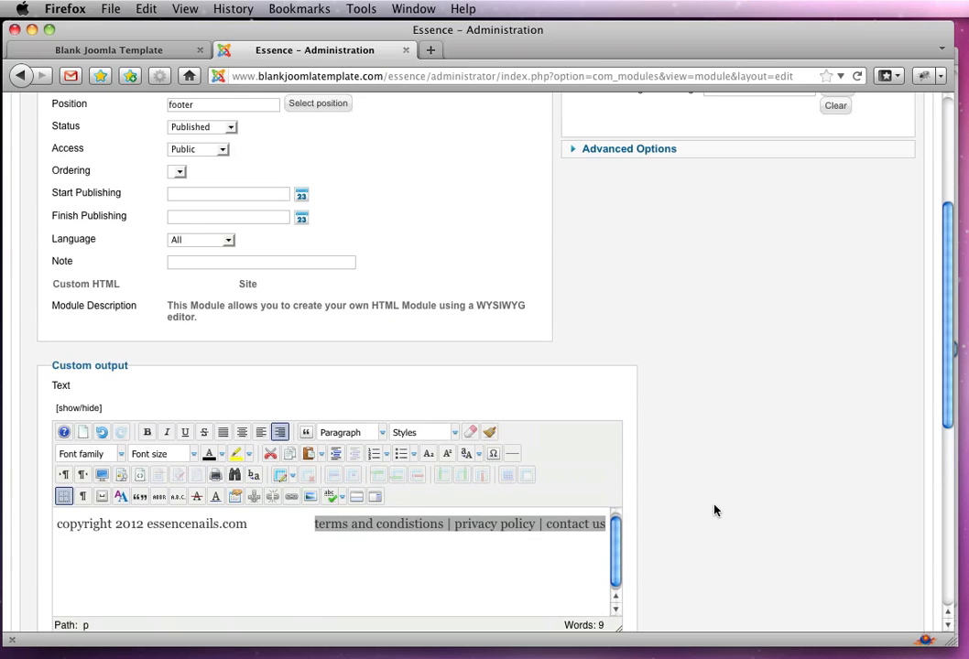
click(77, 406)
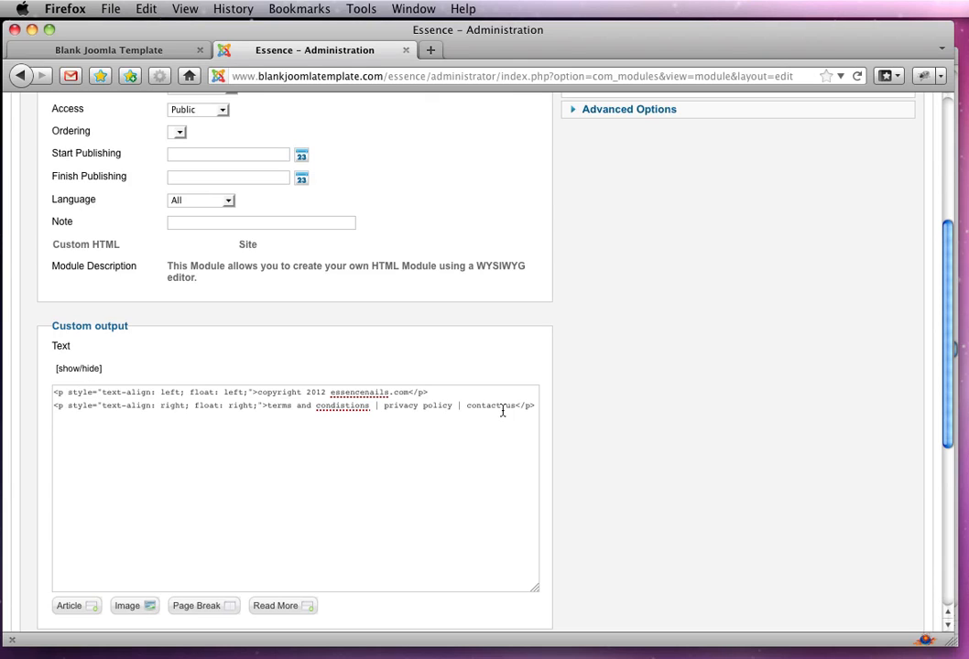
click(79, 369)
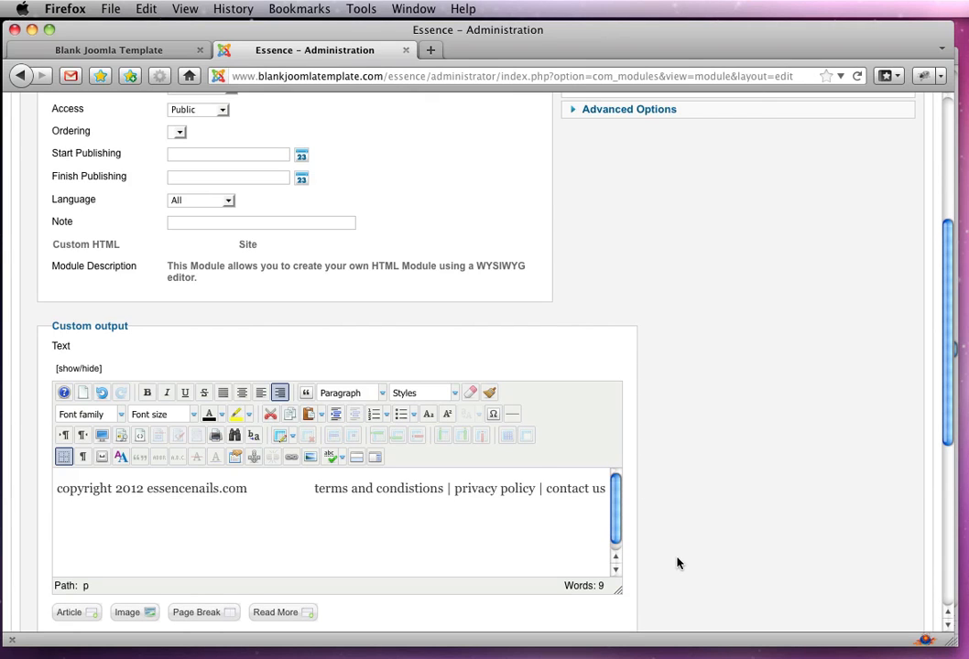
scroll(up, 3)
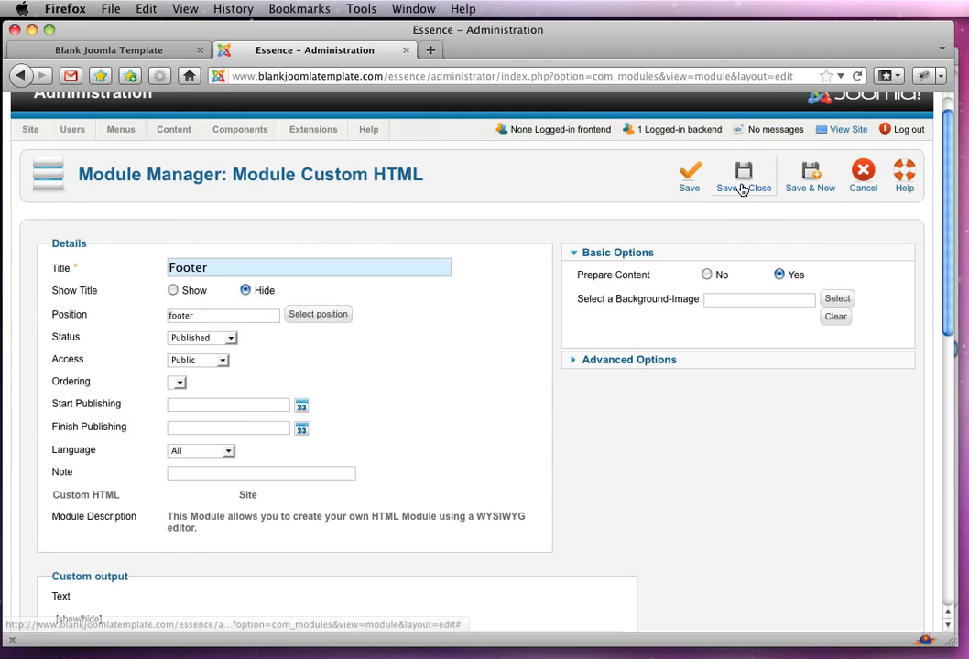
click(743, 174)
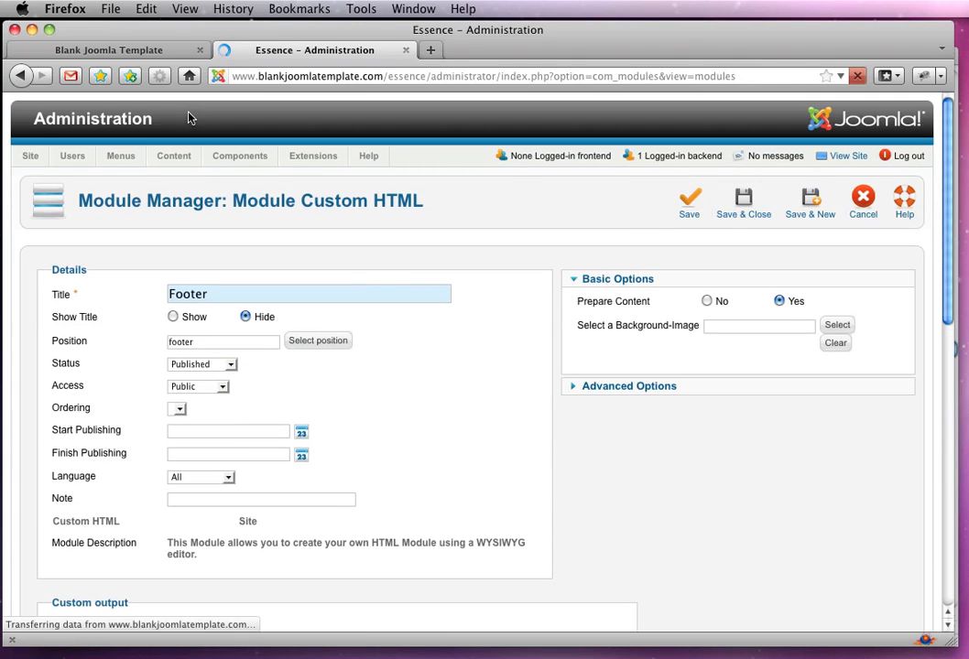
Step: View the live site's new footer with copyright left and links right
click(108, 50)
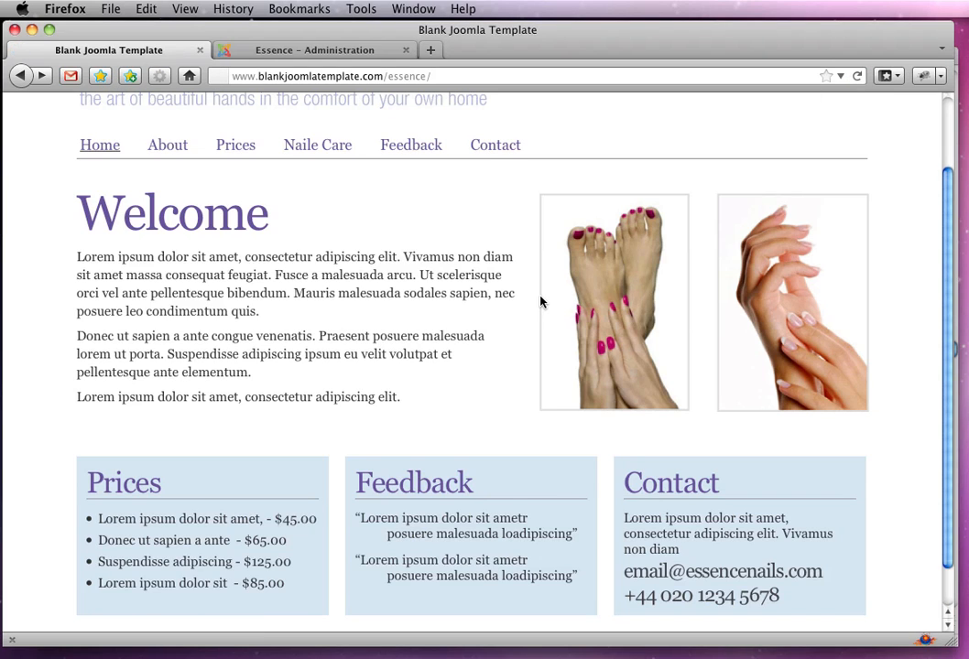
scroll(down, 3)
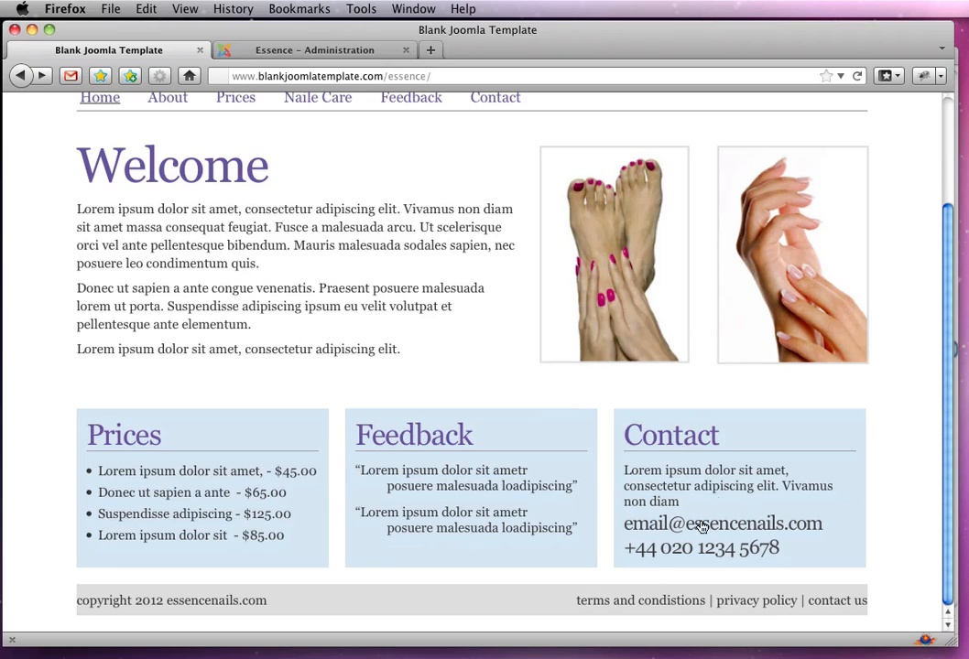
mouse_move(487, 604)
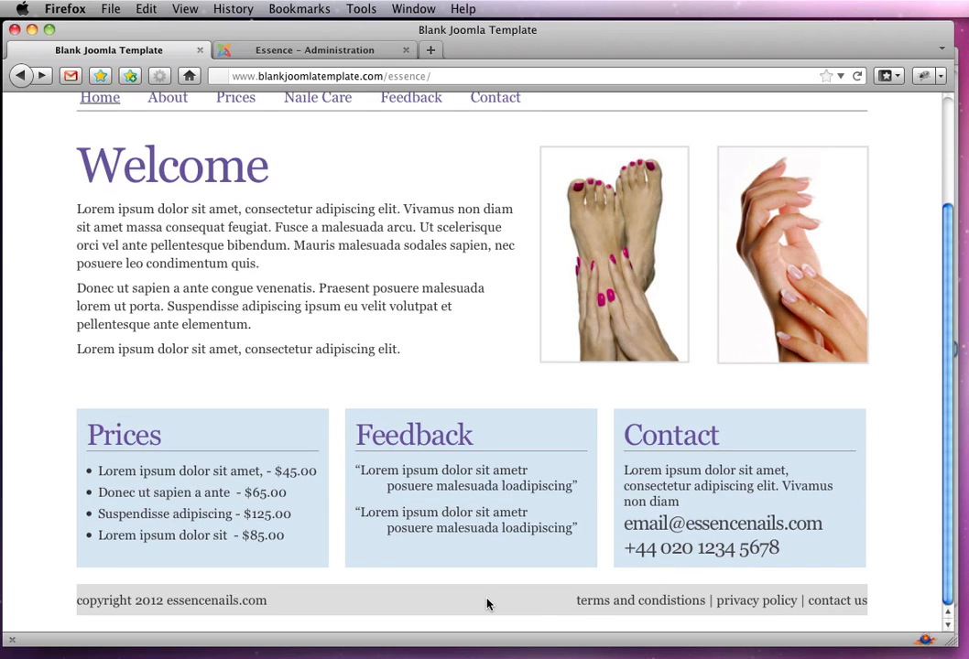
mouse_move(465, 605)
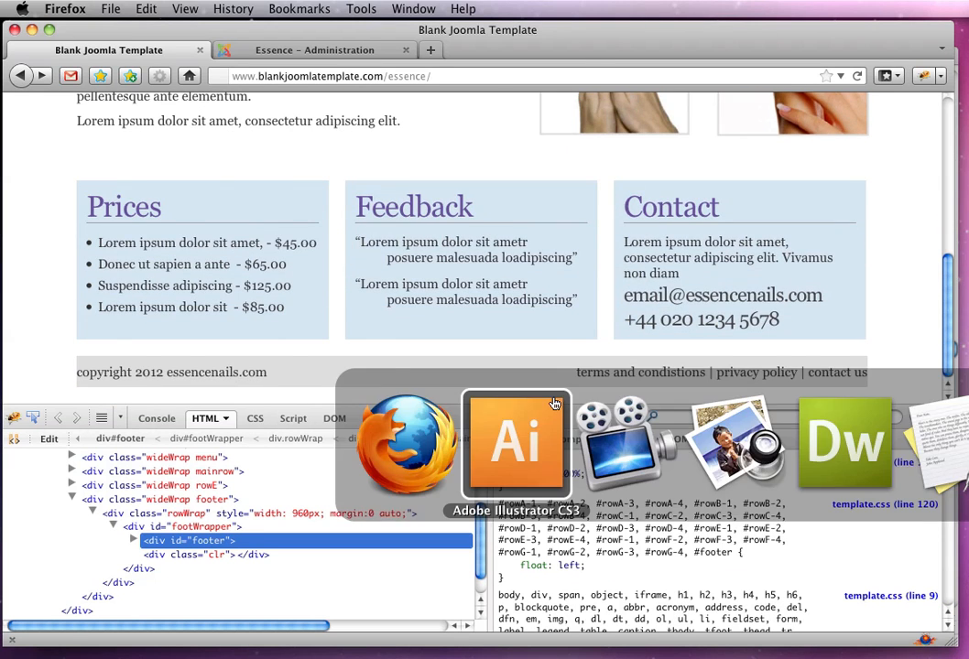
Step: Read the mockup footer bar's lilac fill colour, #B0B6DC, in Illustrator's Color Picker
click(517, 445)
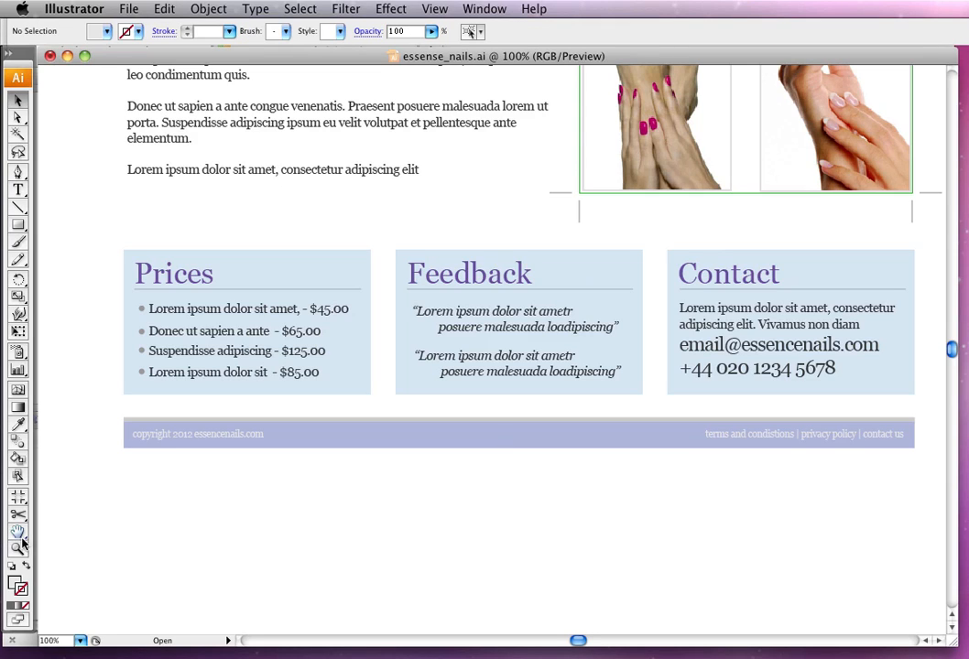
click(355, 432)
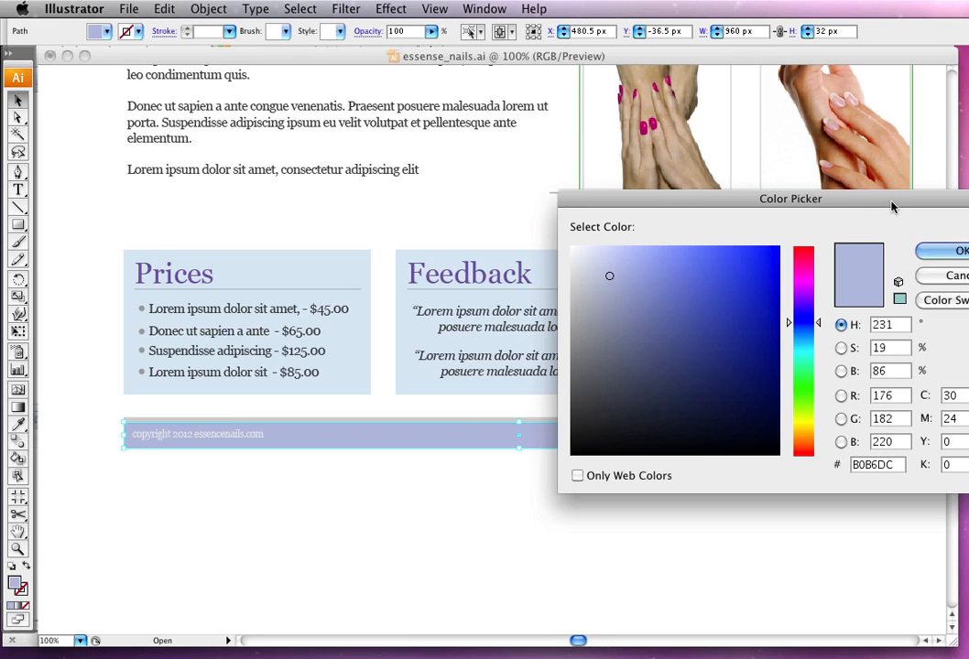
drag(789, 198, 678, 212)
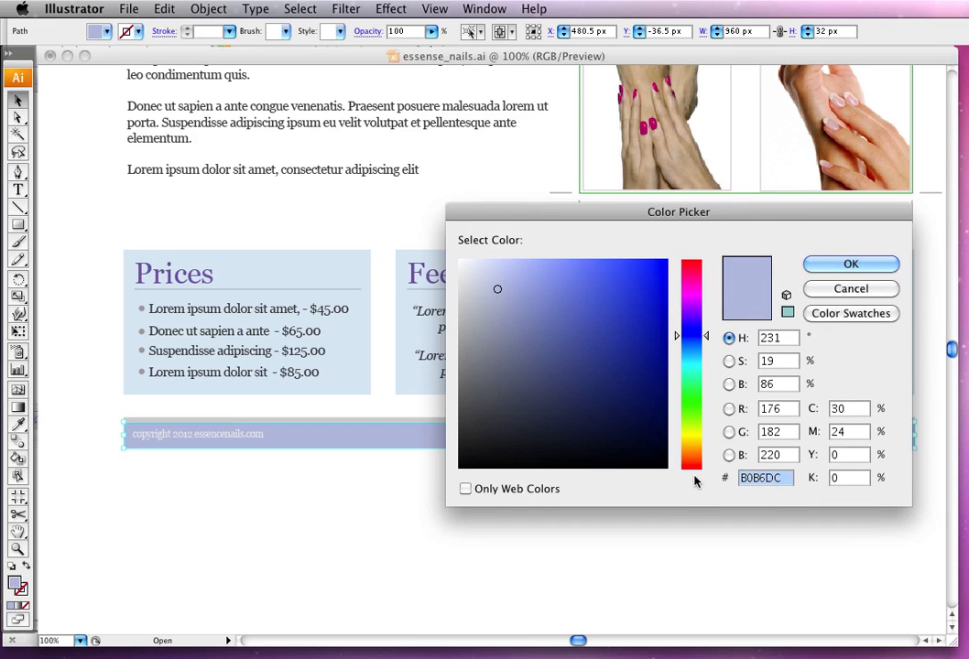
mouse_move(850, 313)
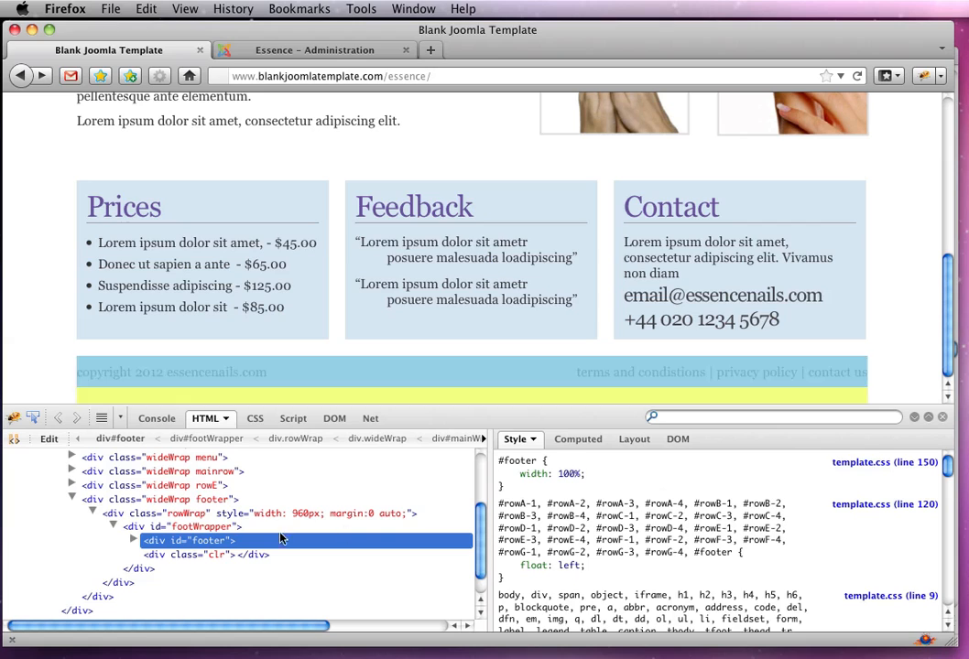
Step: Live-edit div#footWrapper to background #B0B6DC with border-top: 4px solid #ddd
click(199, 527)
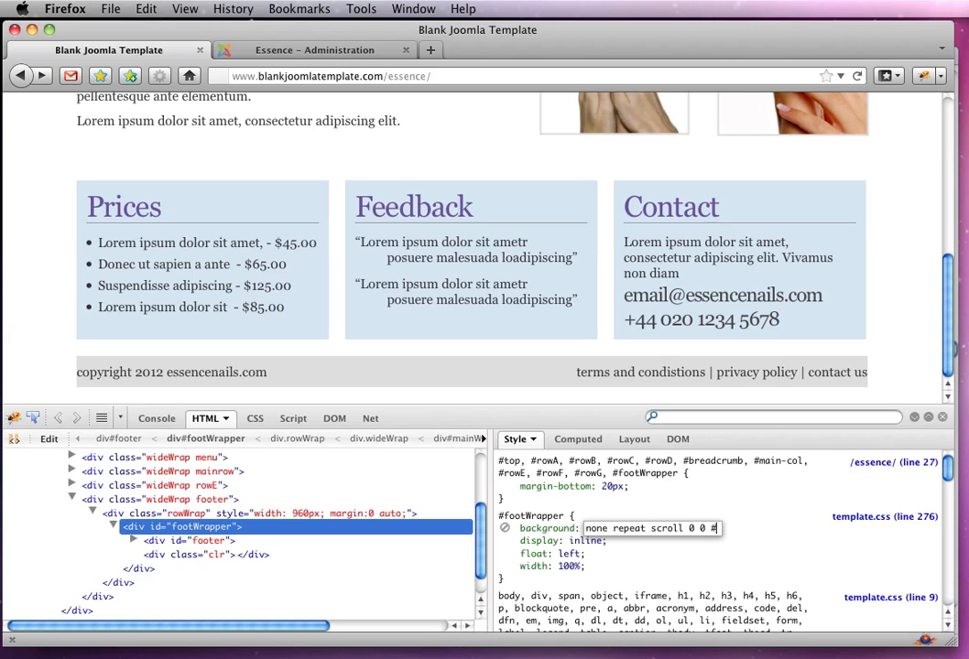
text(B0B6DC)
text(border-top)
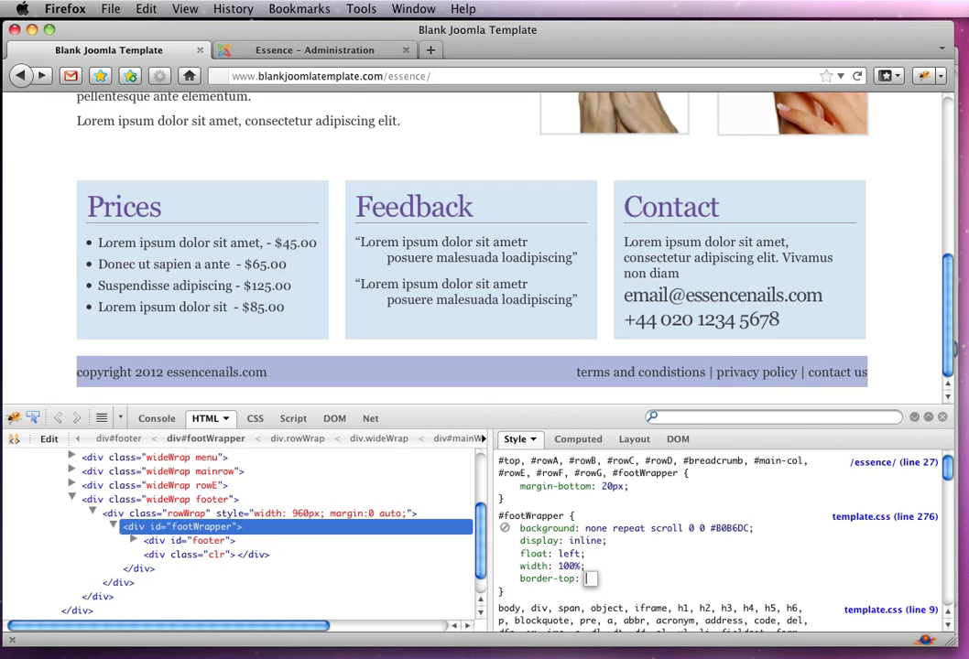
text(4px)
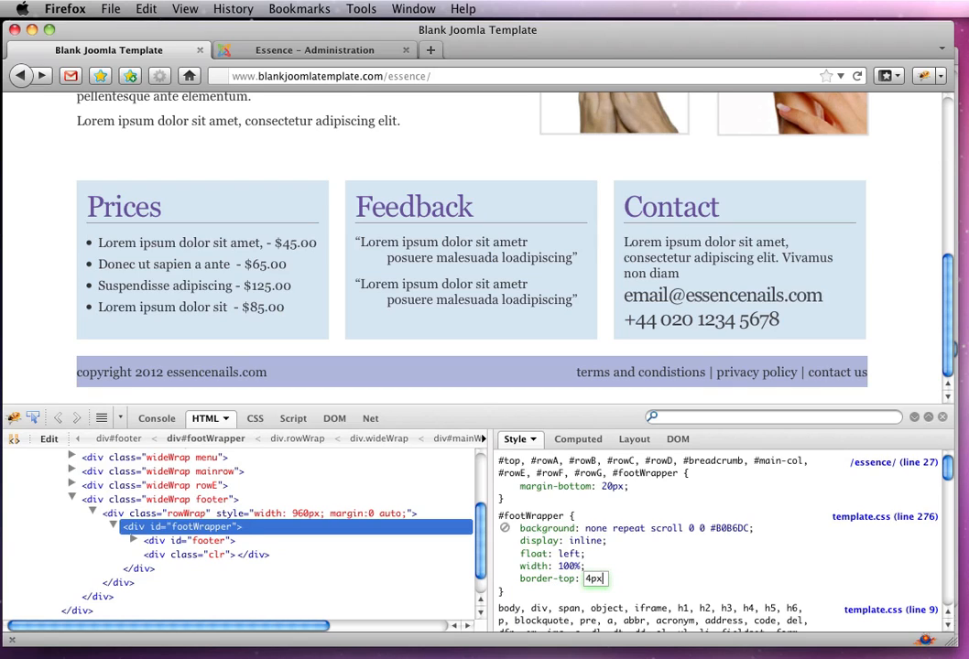
text(solid)
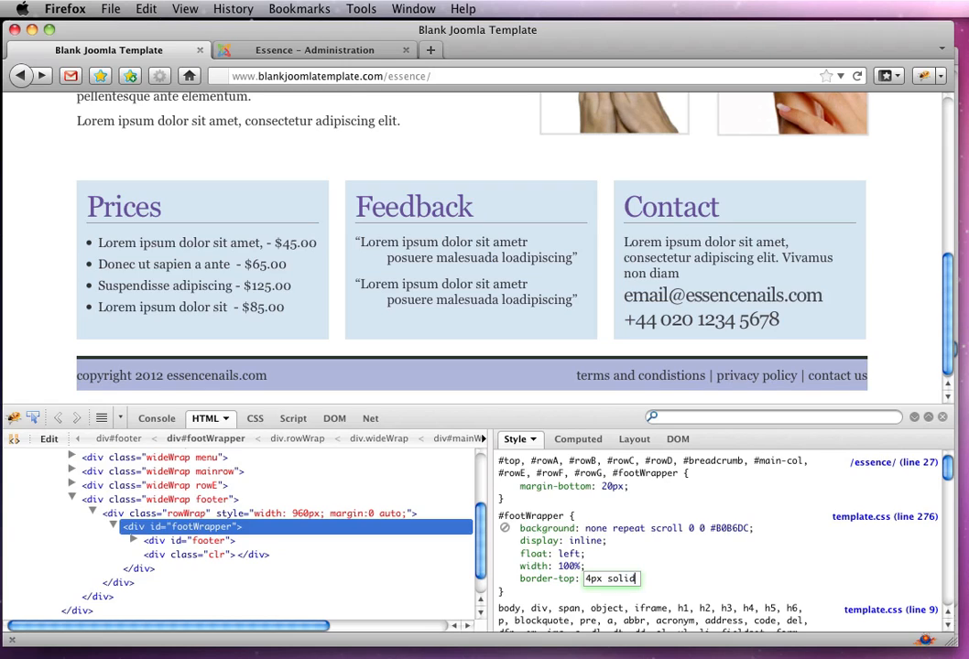
text(#)
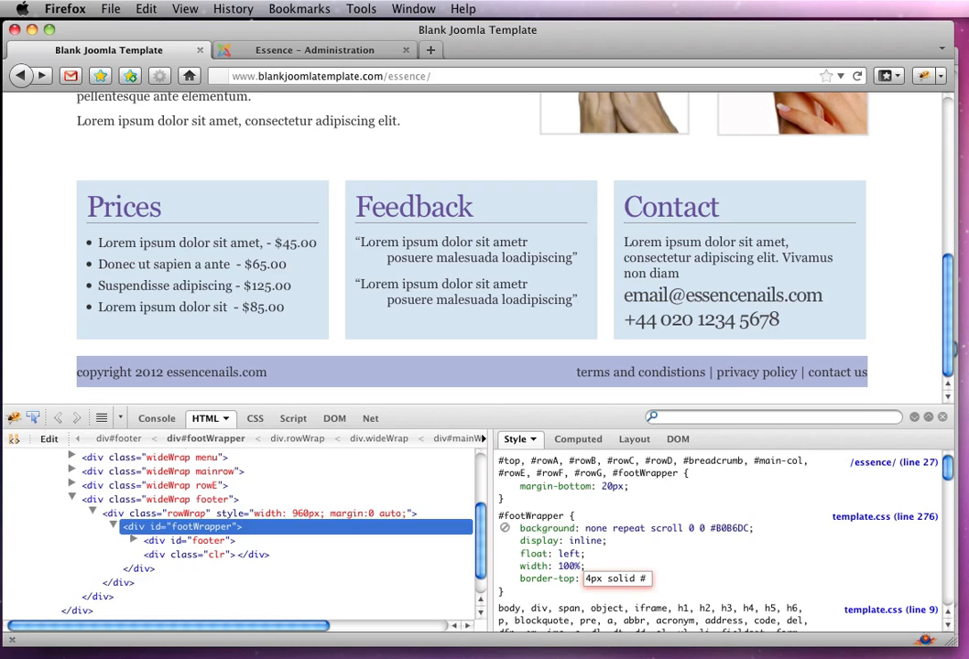
text(ddd)
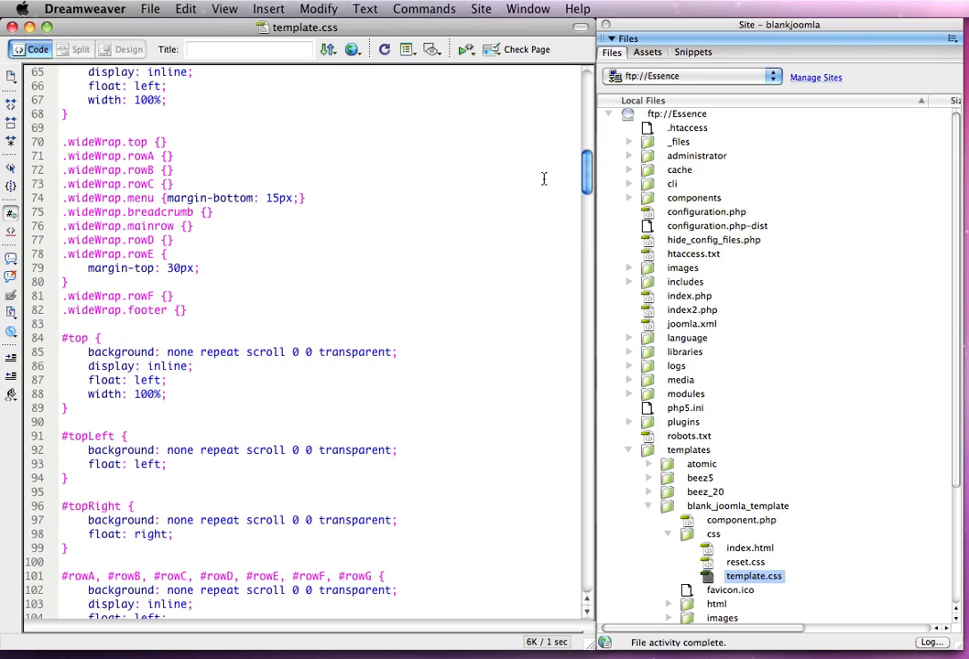
Step: Add border-top: 4px solid #DDDDDD; to the #footWrapper rule in template.css
scroll(down, 3)
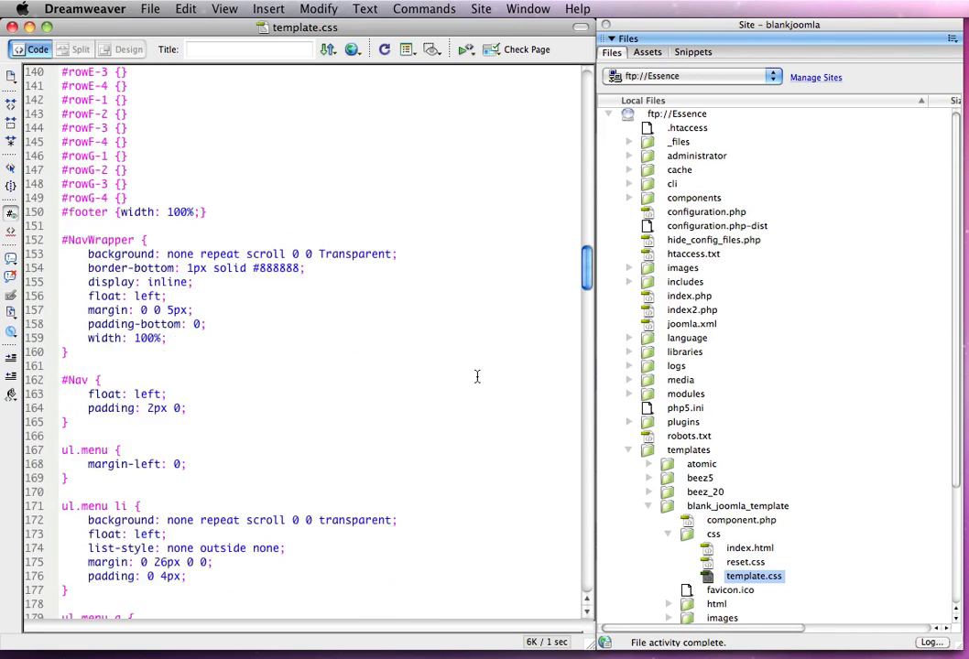
scroll(down, 3)
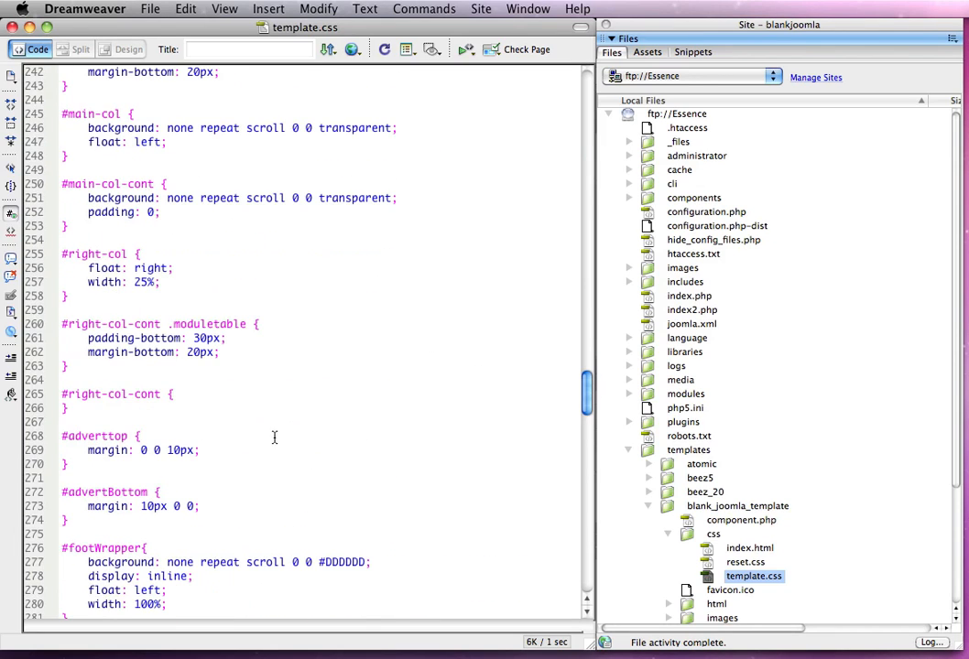
scroll(down, 3)
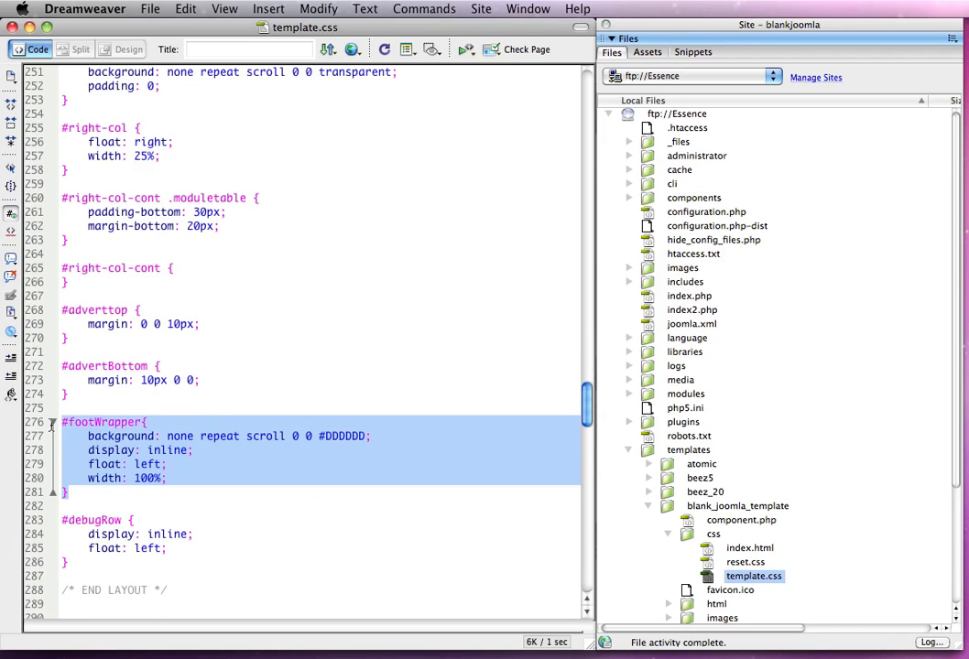
text(border-top: 4px solid #DDDDDD;)
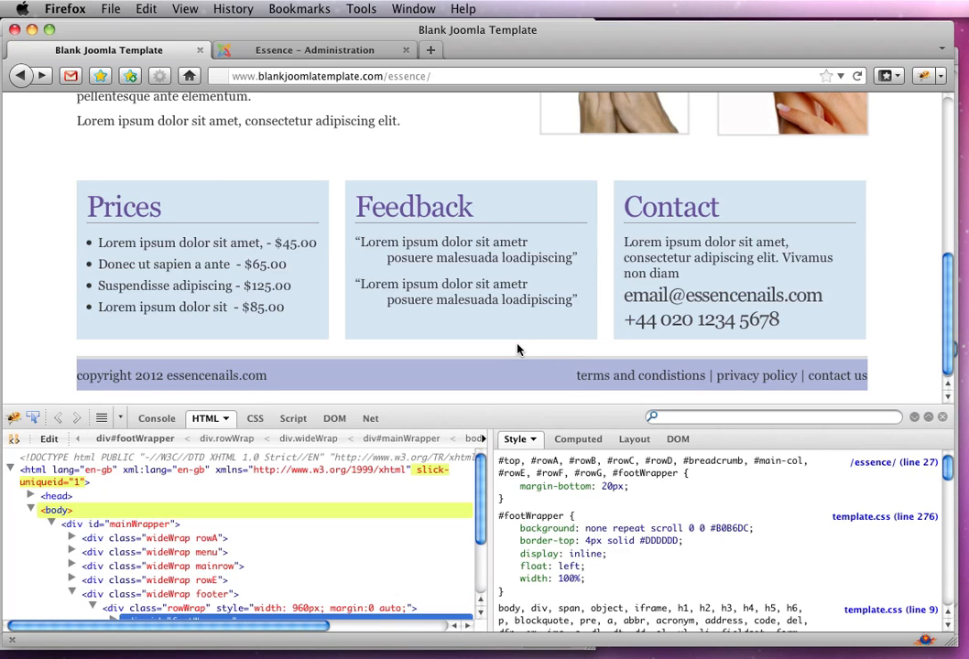
Step: Expand the markup to div#footer, test a margin on it, and copy the copyright <p> CSS path
click(58, 509)
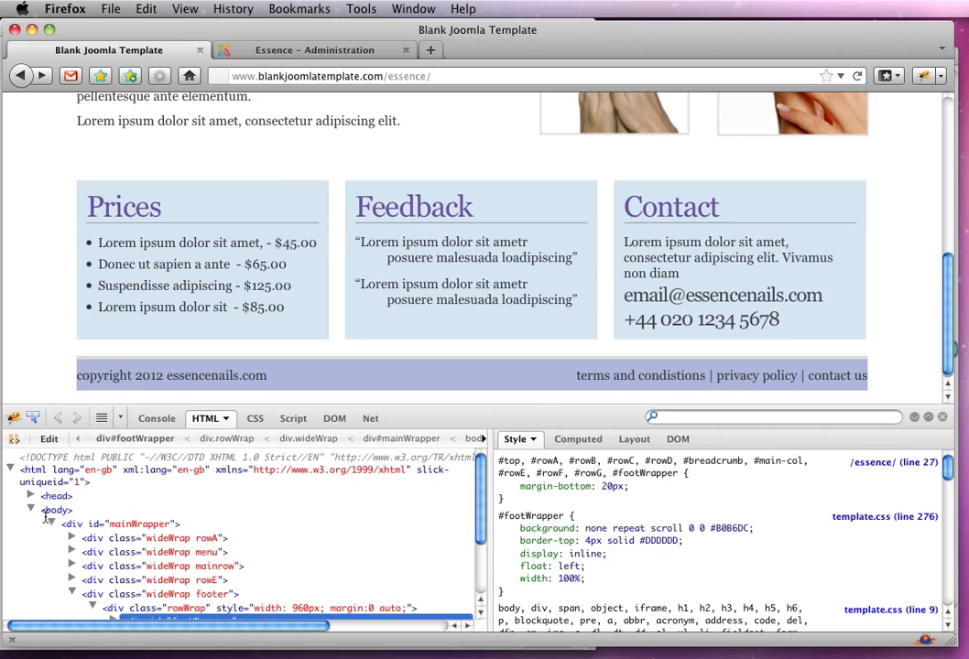
click(172, 376)
text(margin)
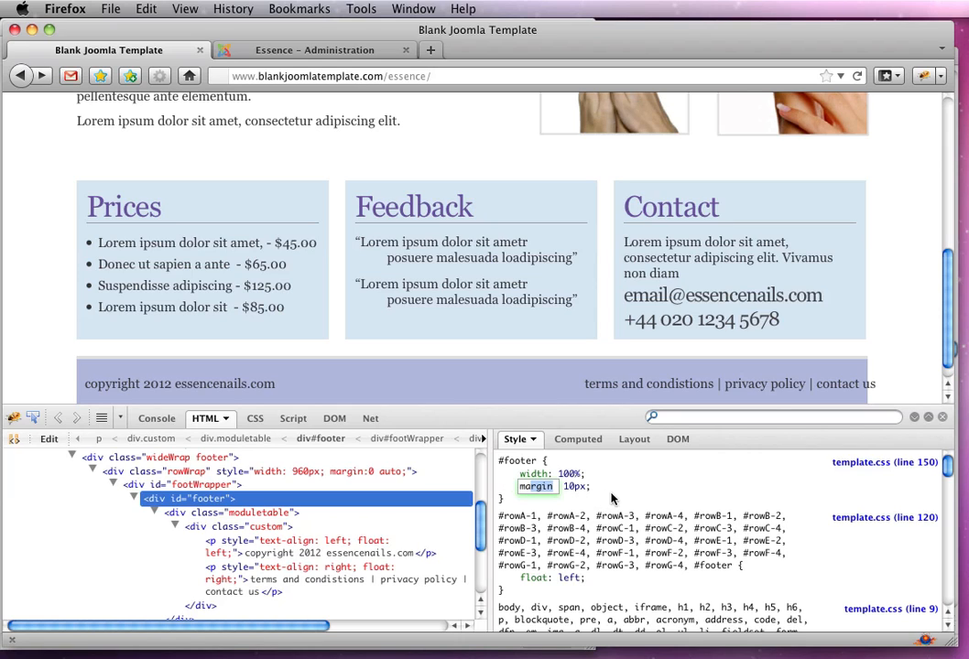
double_click(535, 487)
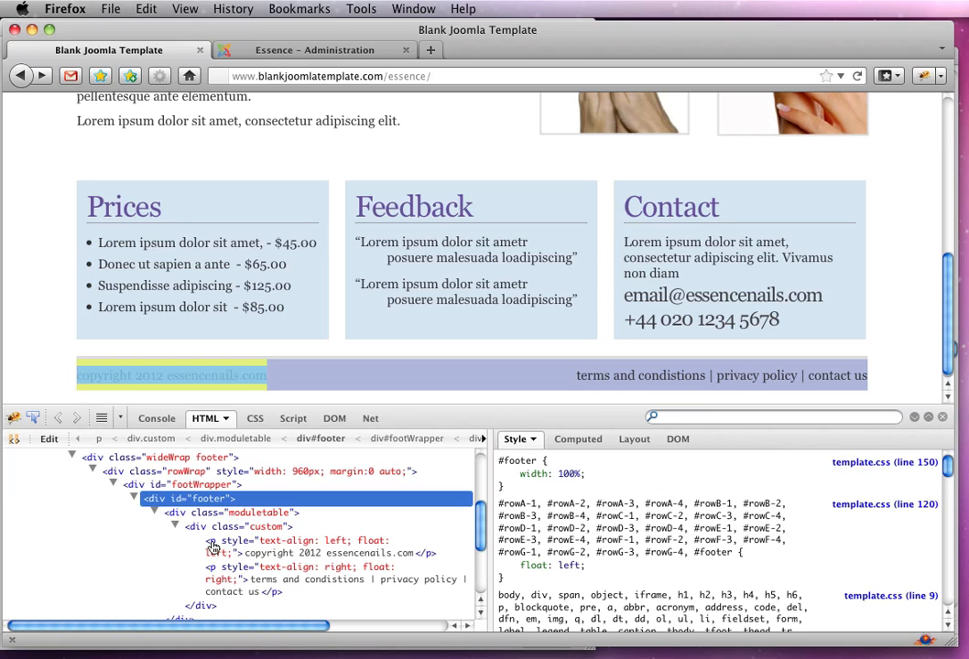
click(307, 546)
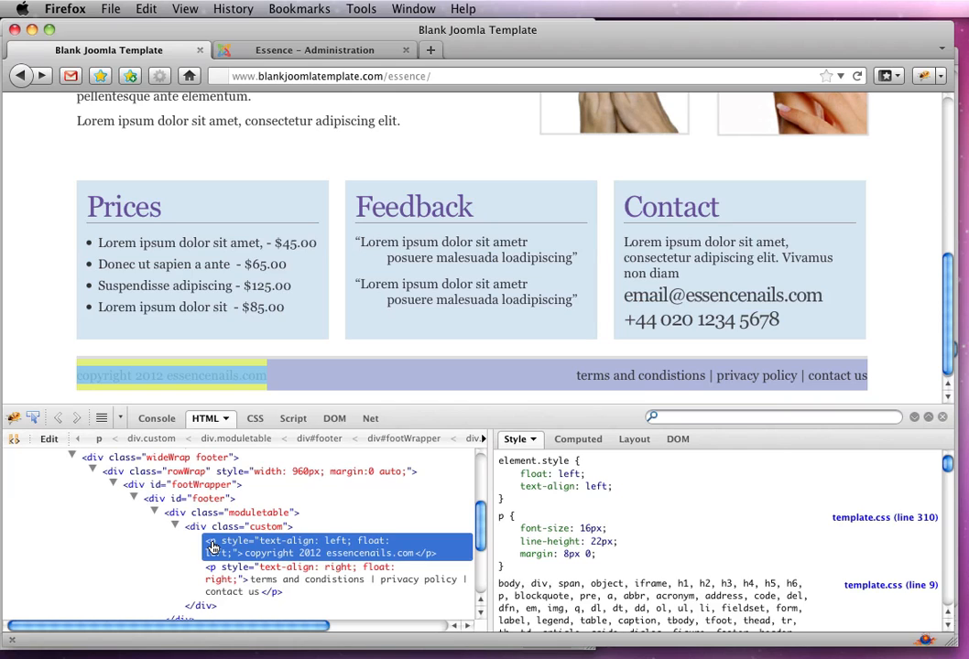
right_click(211, 548)
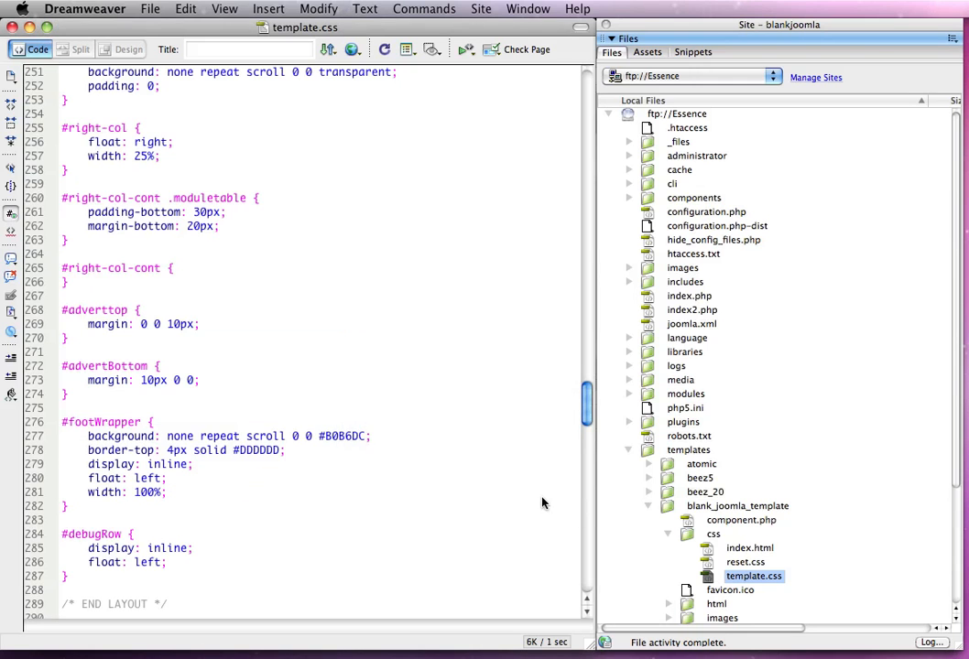
Step: Append a div#footer div.moduletable div.custom p rule with margin 7px 10px to template.css
scroll(down, 3)
text(div#footer div.moduletable div.custom p)
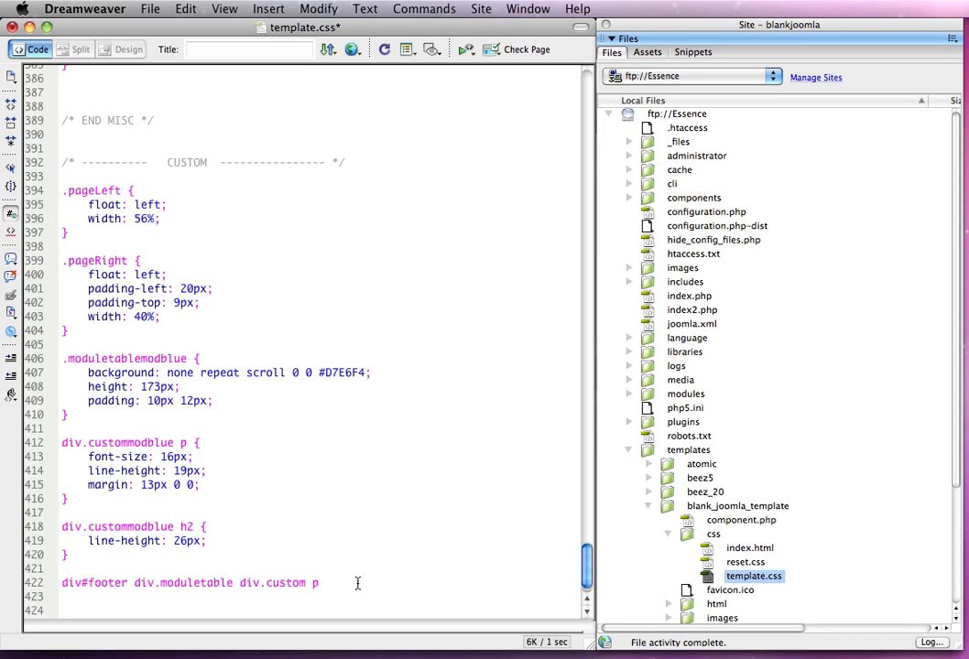
text({})
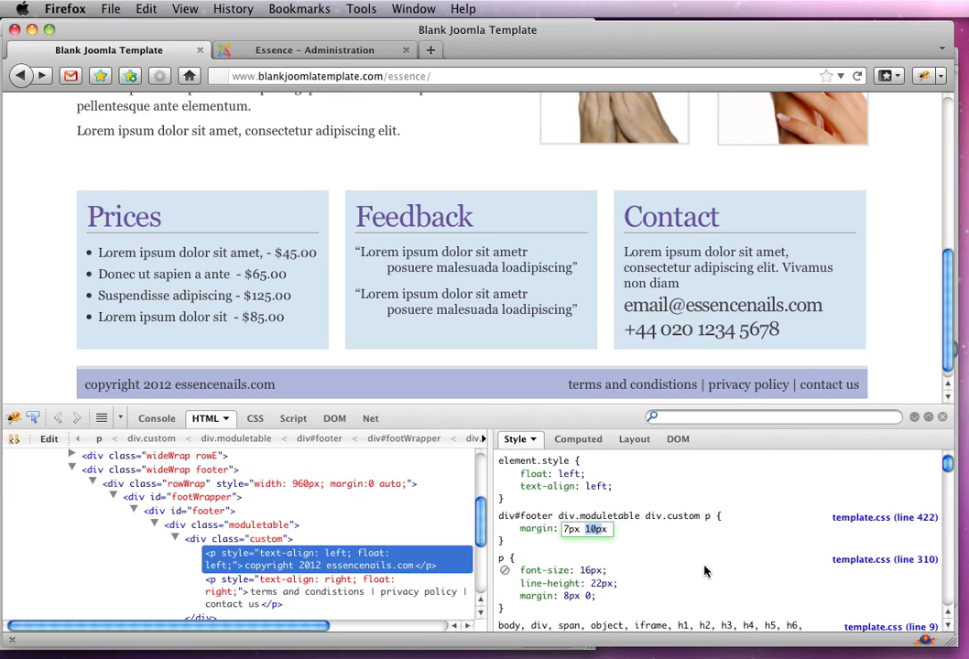
Step: Give the live footer paragraph rule a 14px font size and white #fff text colour
click(503, 608)
text(font-size)
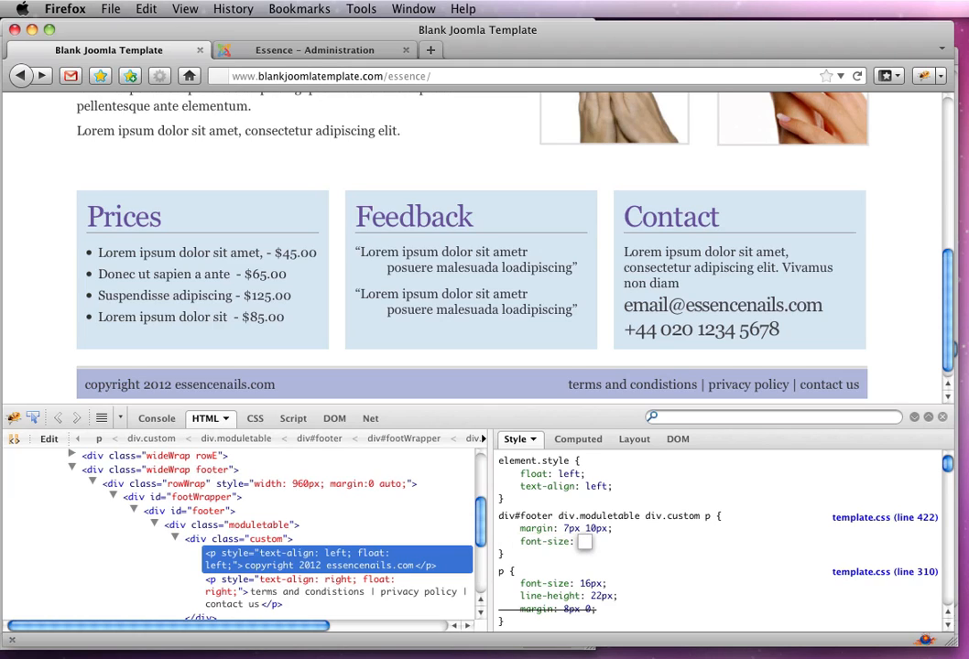
text(12px)
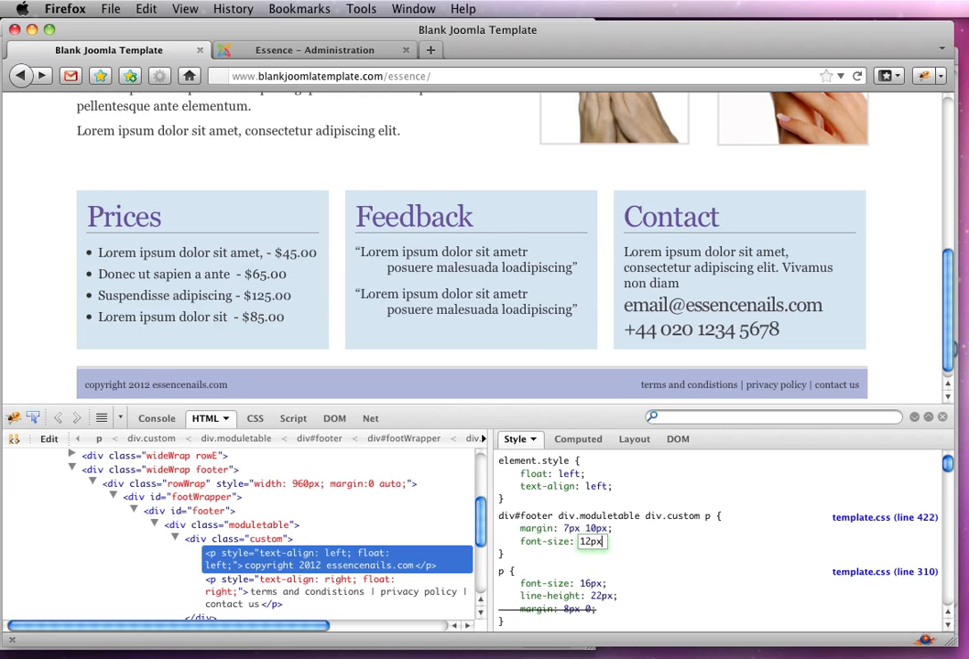
text(14px)
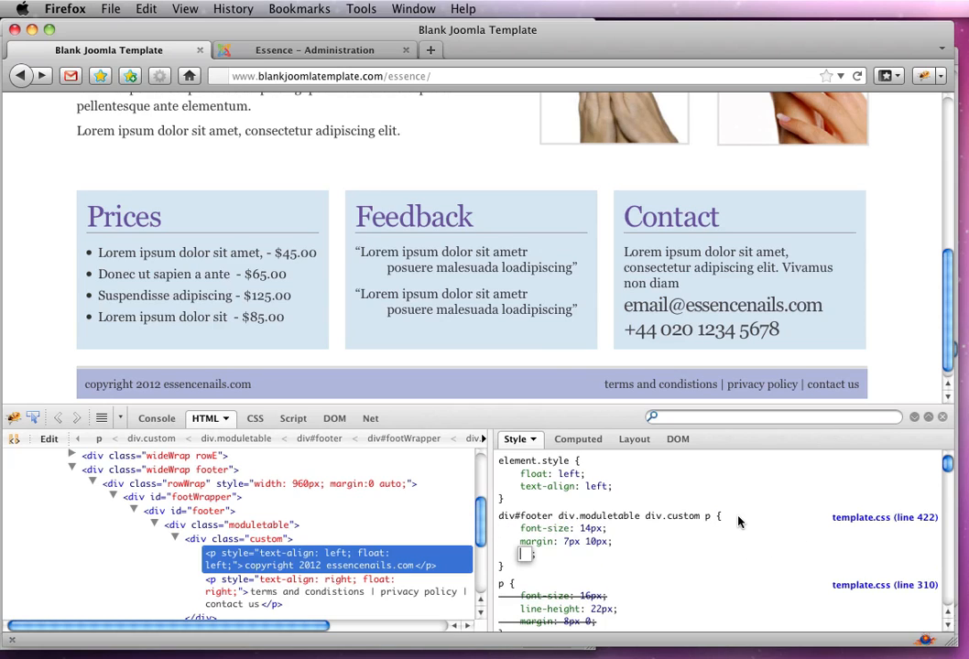
click(535, 553)
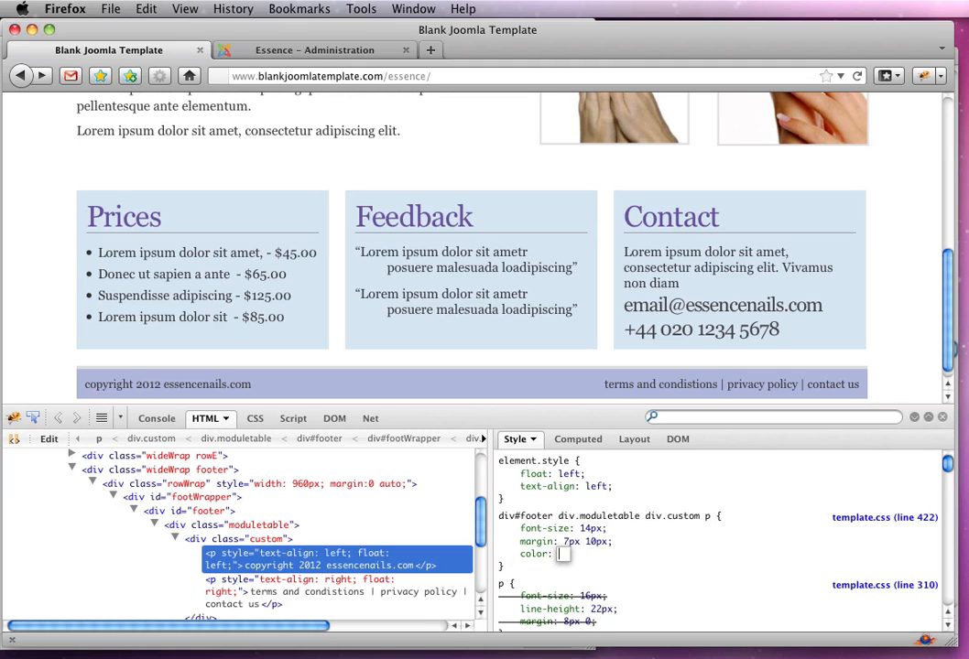
text(#)
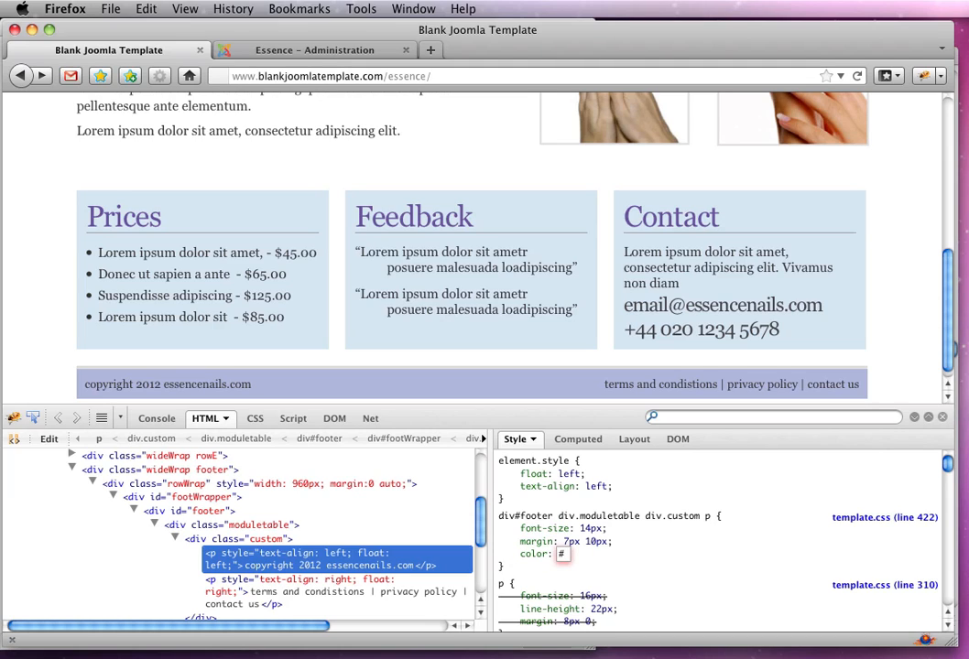
text(fff)
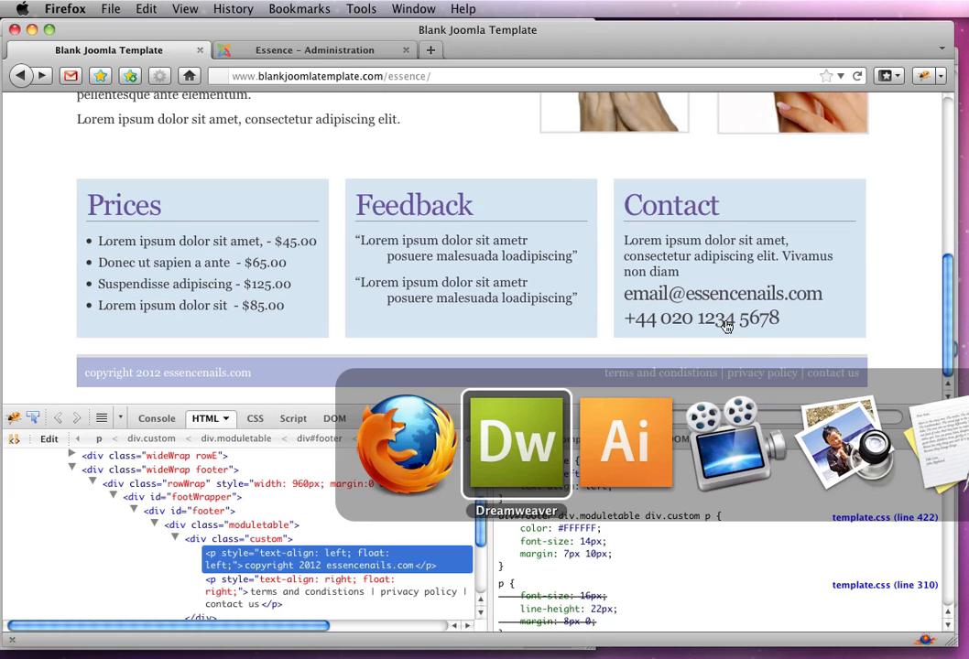
click(626, 445)
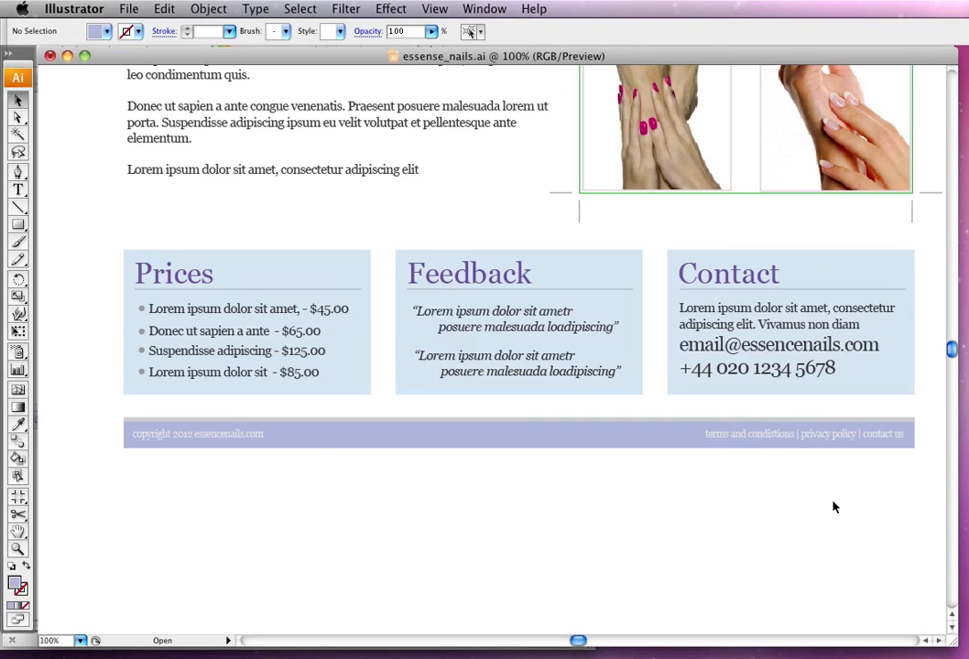
mouse_move(703, 478)
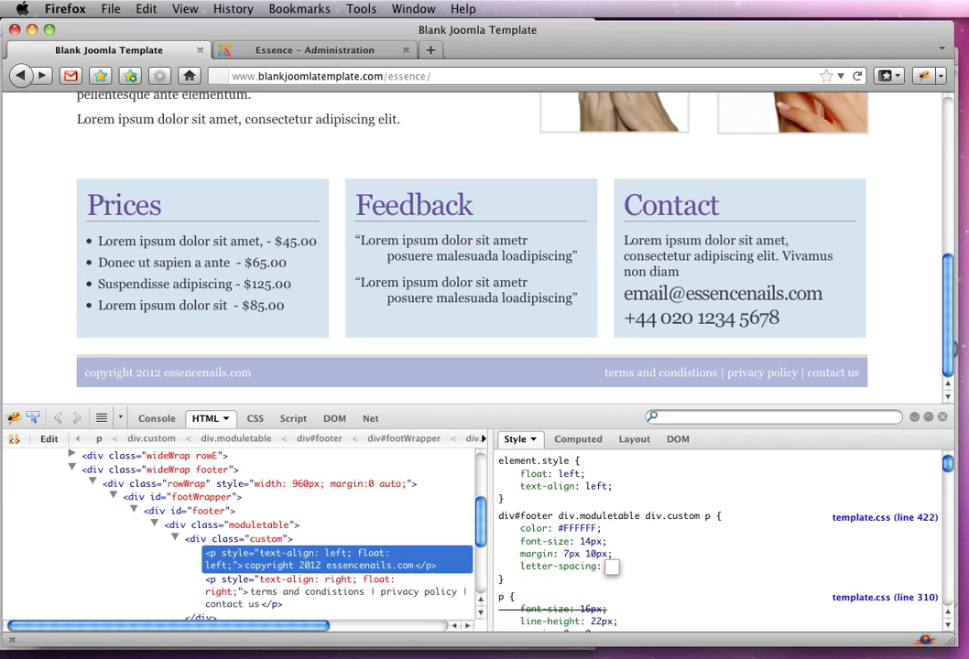
Step: Try letter-spacing of -1px and then -2px on the live footer text
text(-1px)
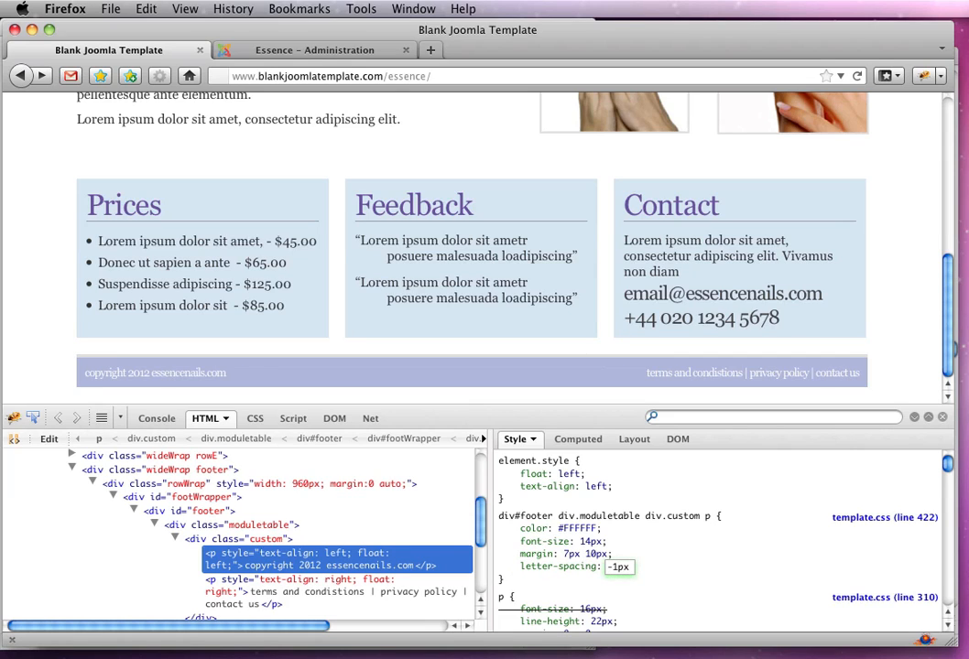
text(-2px)
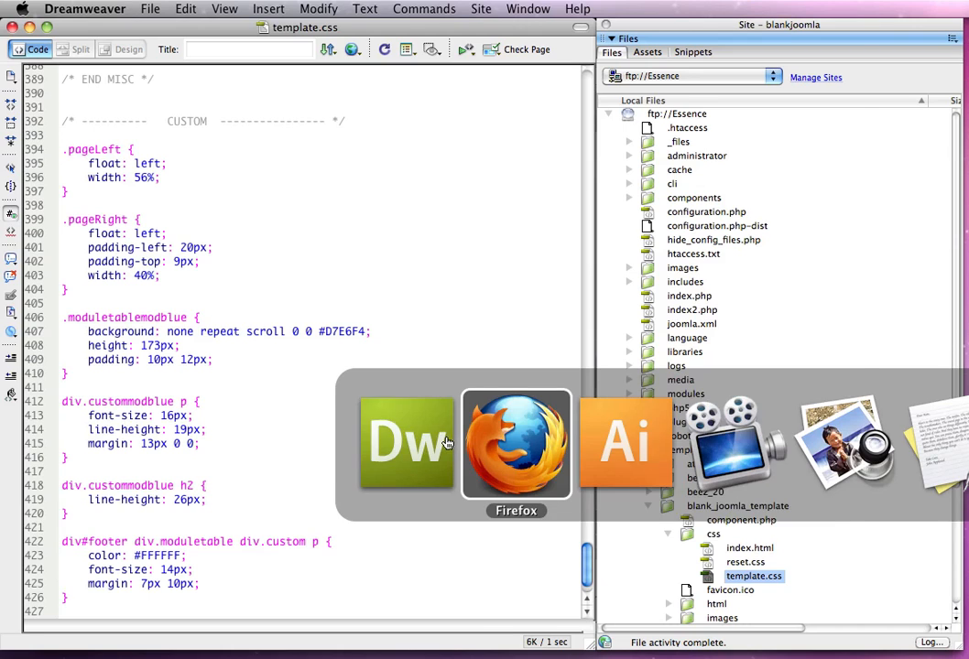
Step: Carry the white 14px, 7px 10px margin footer rule into template.css and reload the page
click(517, 445)
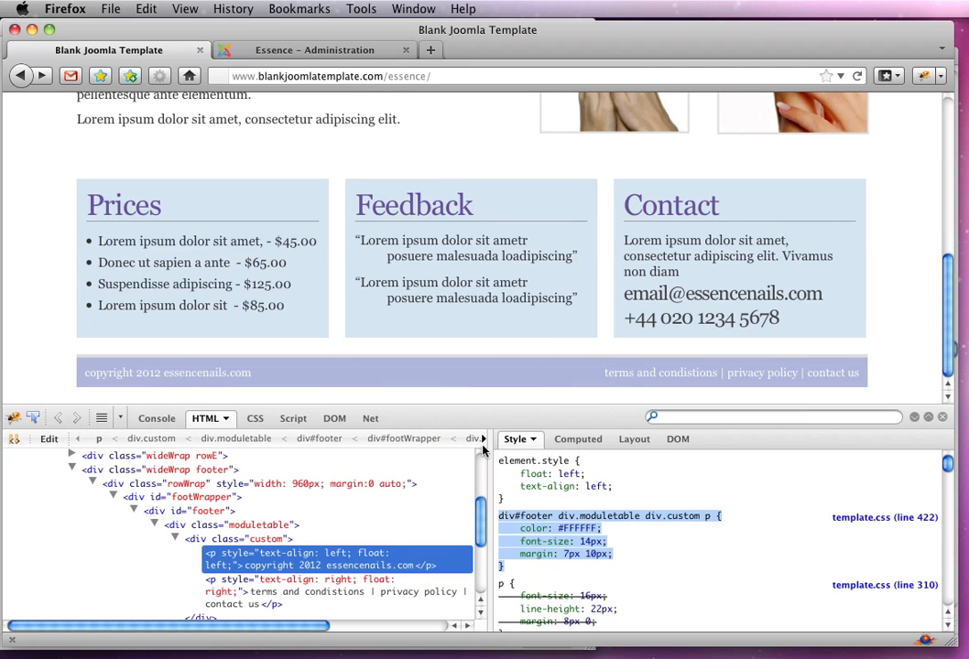
mouse_move(152, 511)
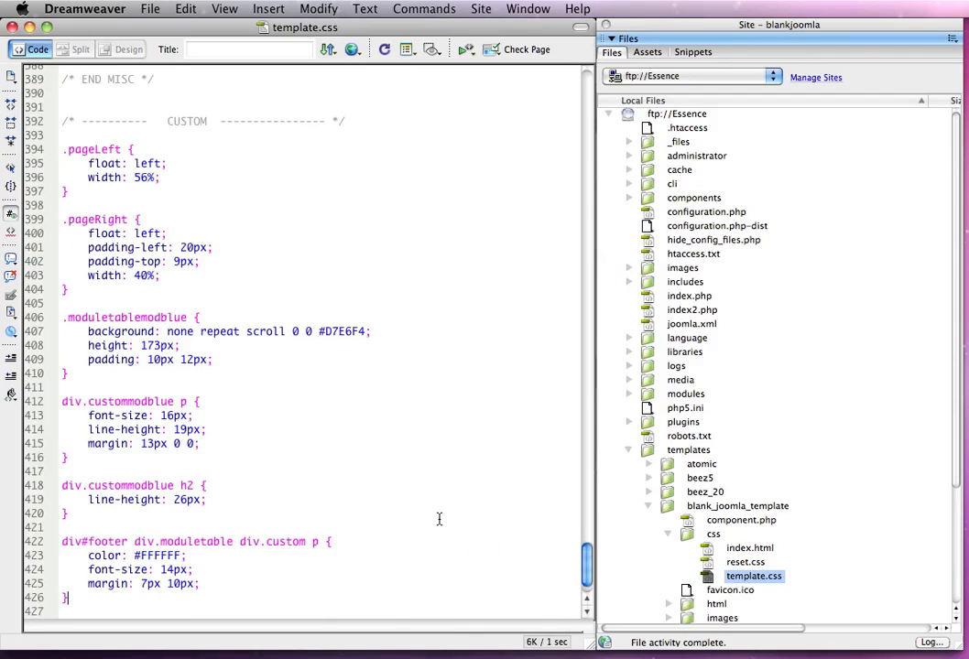
scroll(up, 3)
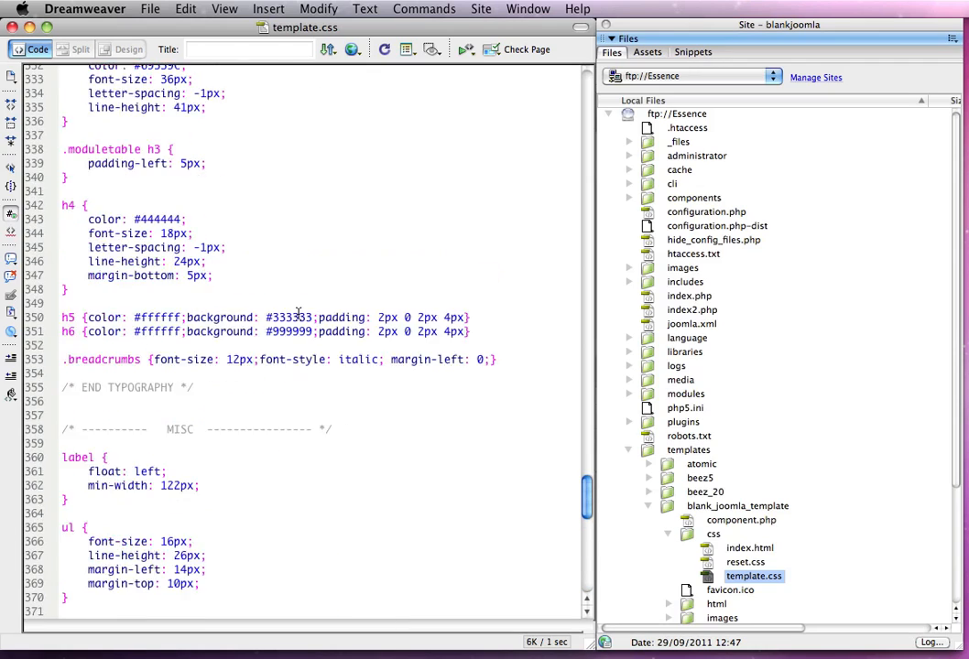
scroll(up, 3)
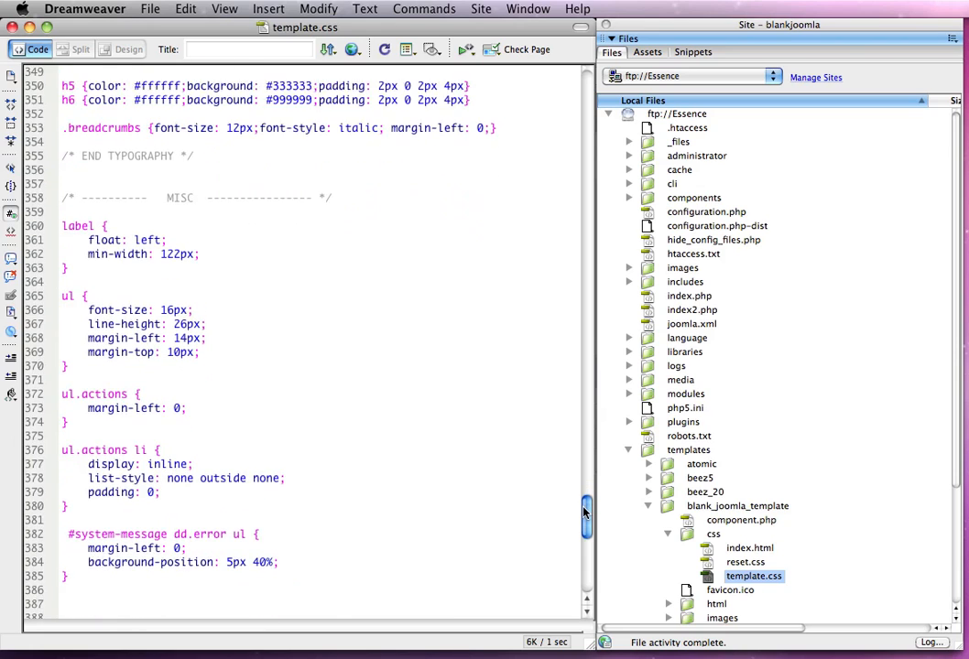
scroll(down, 3)
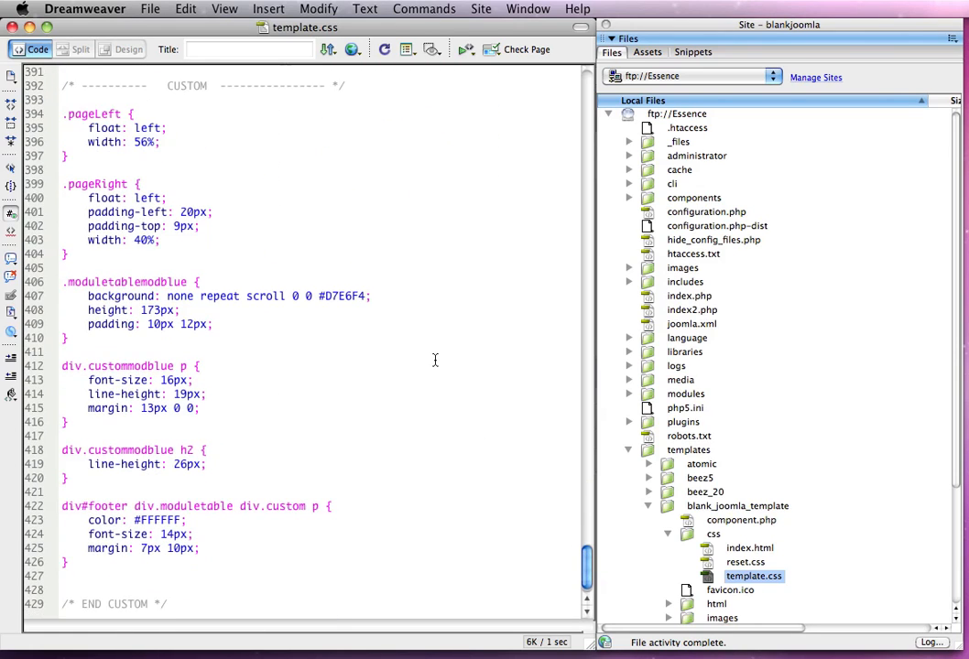
click(517, 447)
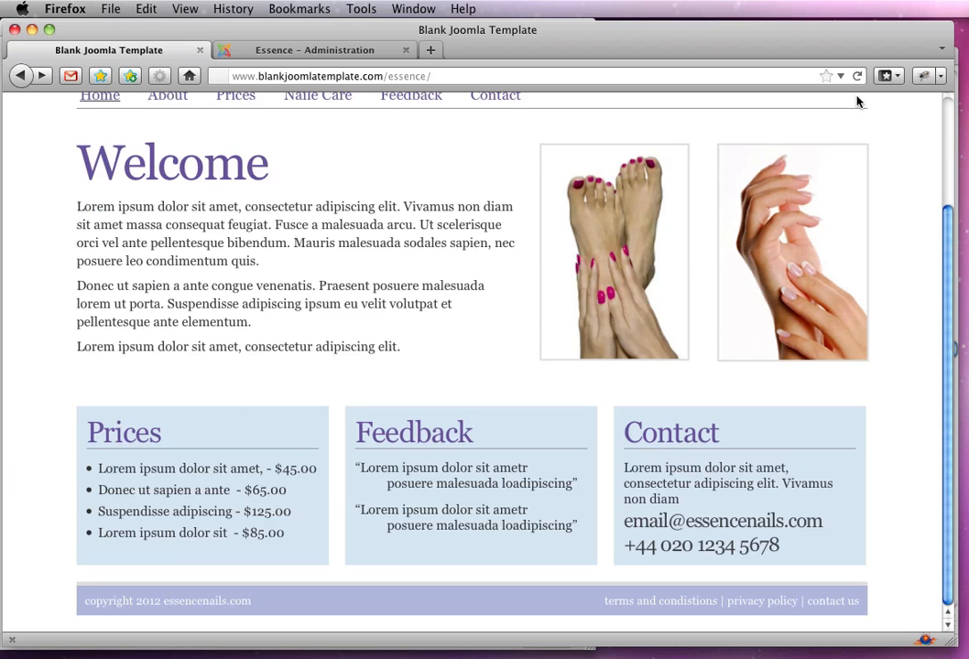
mouse_move(908, 250)
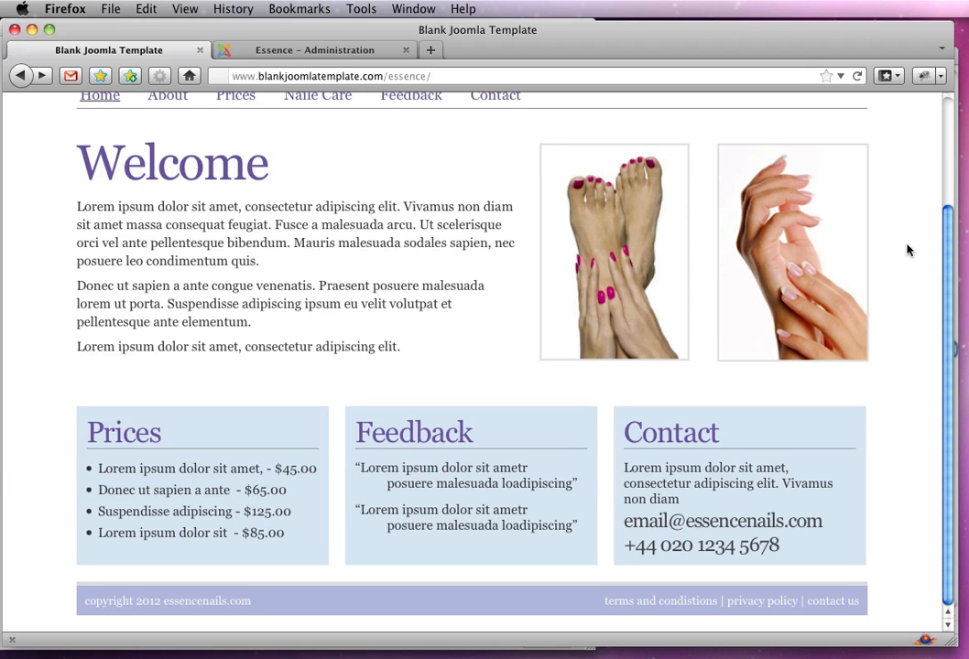
mouse_move(949, 357)
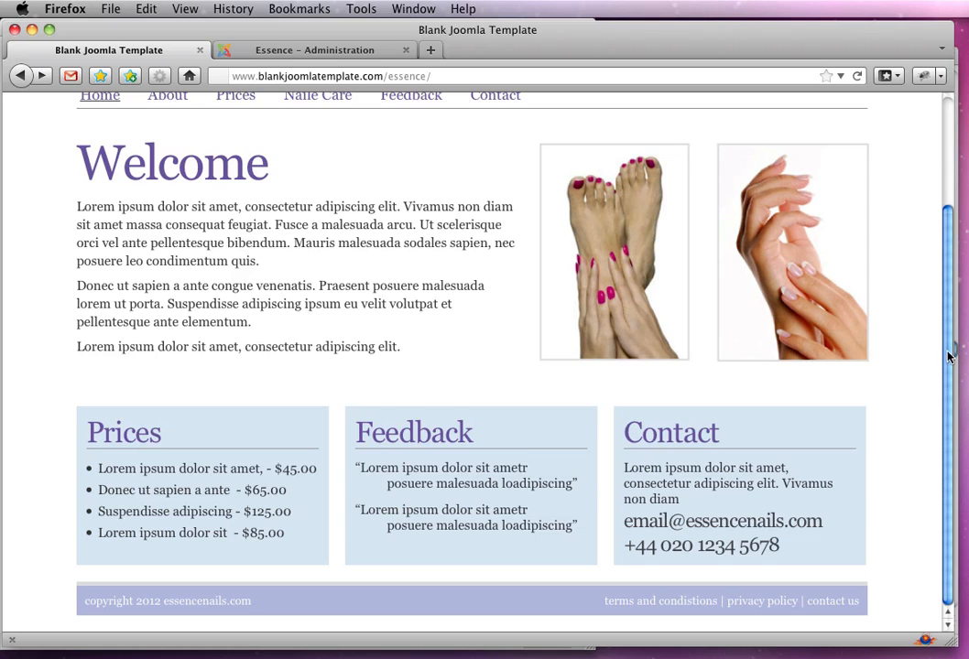
scroll(up, 3)
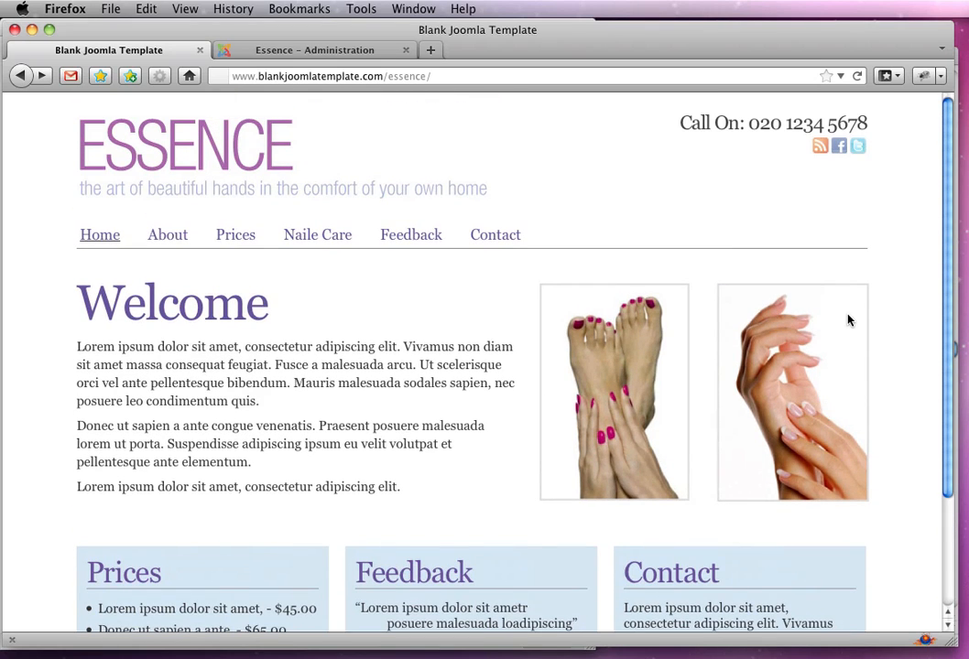
mouse_move(322, 249)
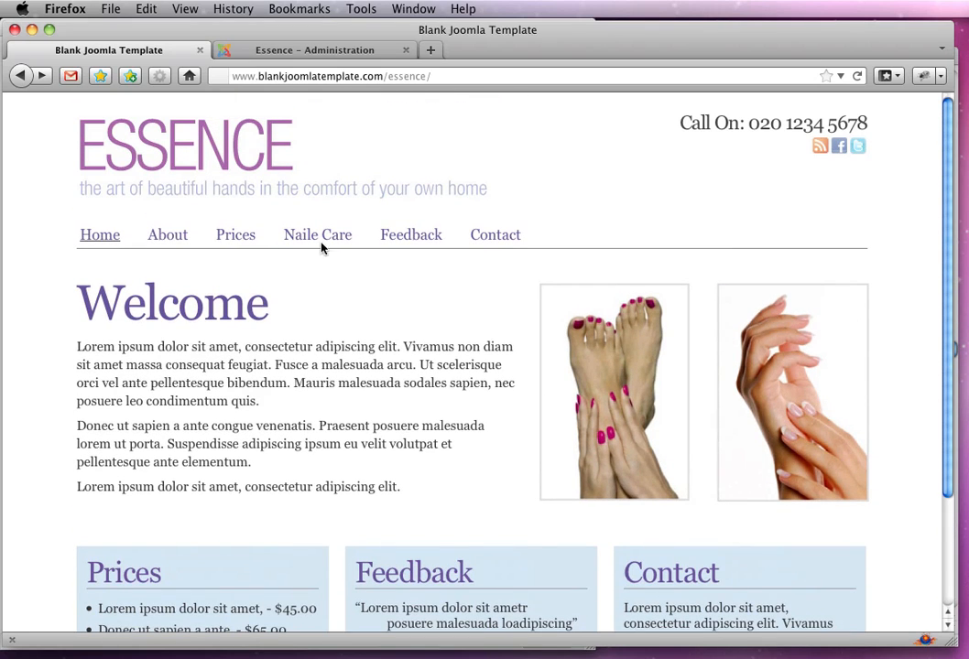
click(167, 235)
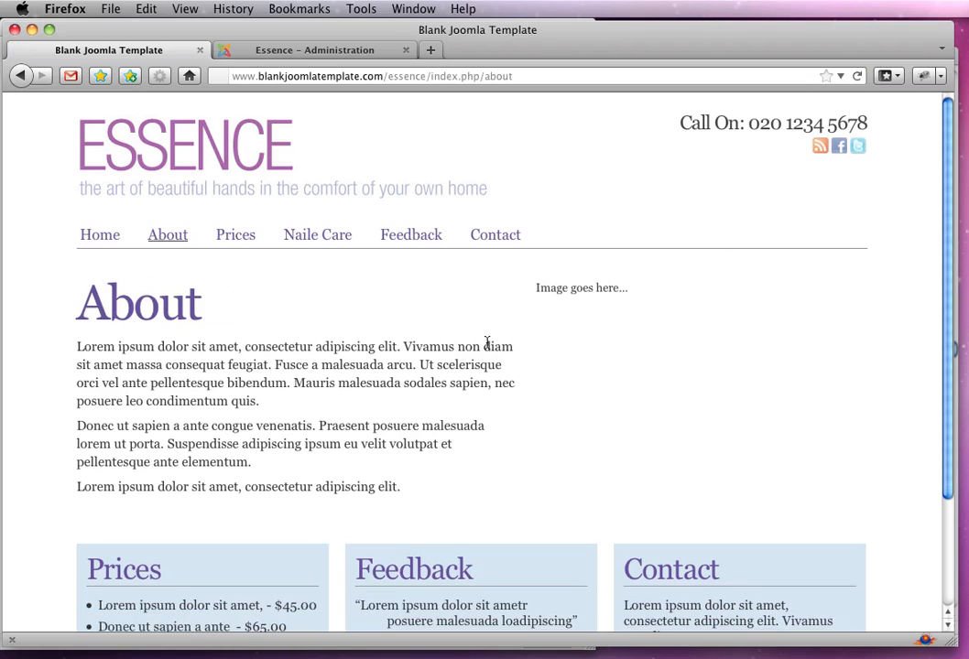
click(234, 235)
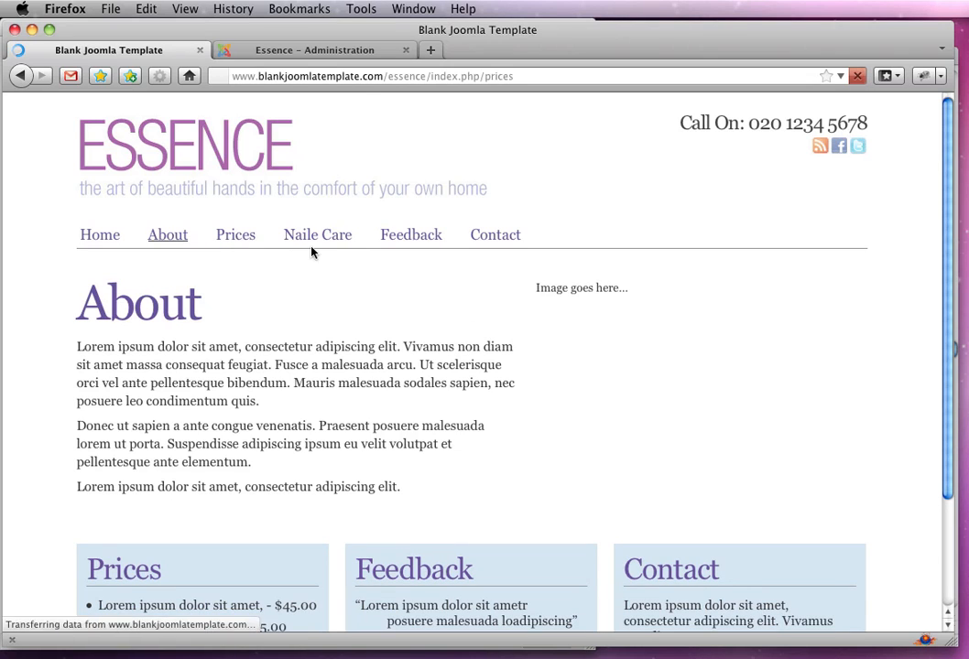
click(317, 235)
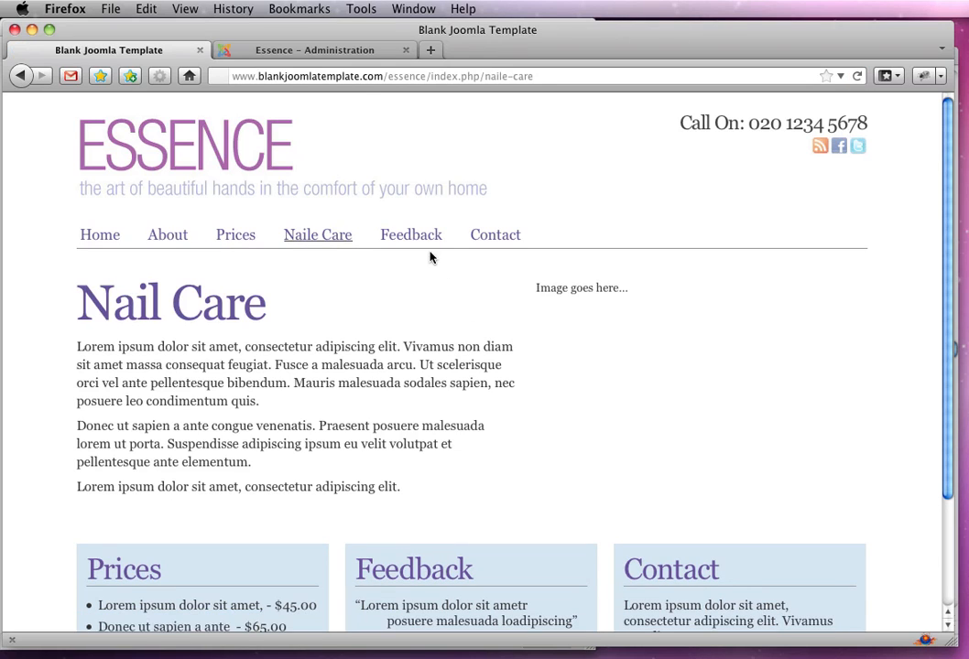
click(410, 234)
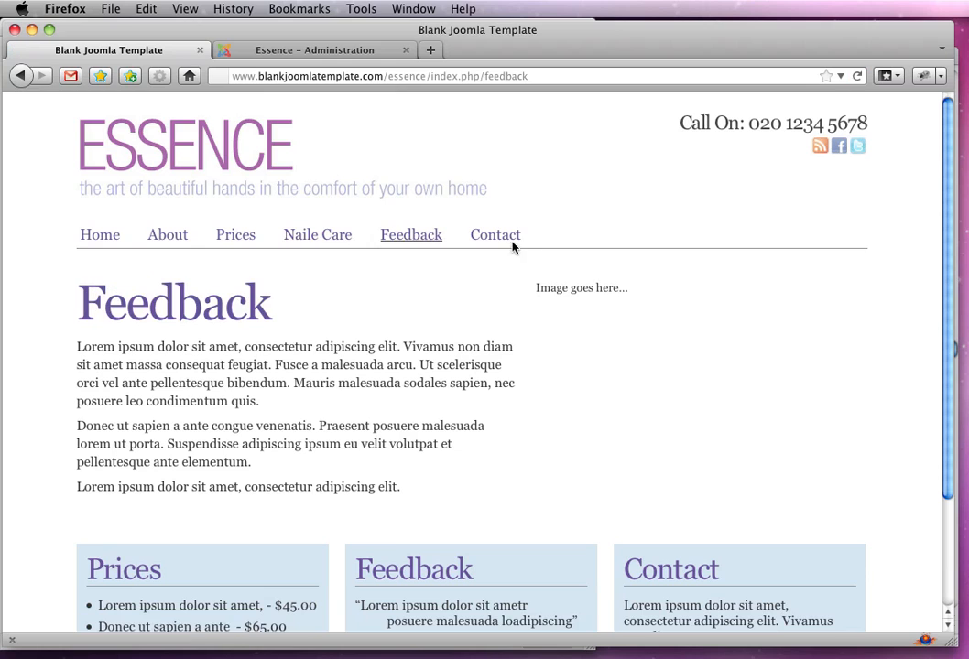
click(494, 234)
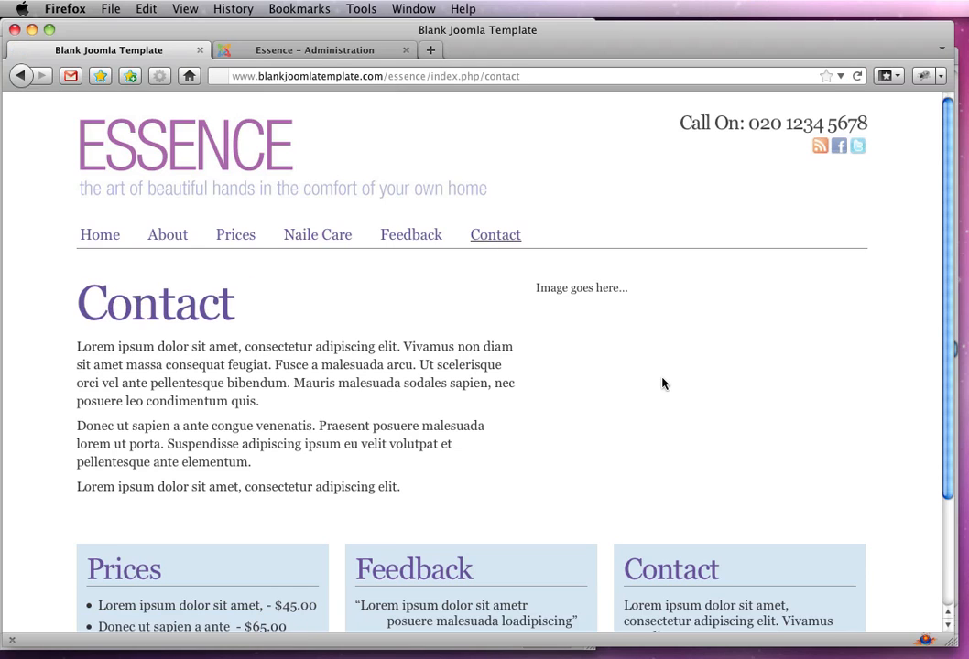
scroll(down, 3)
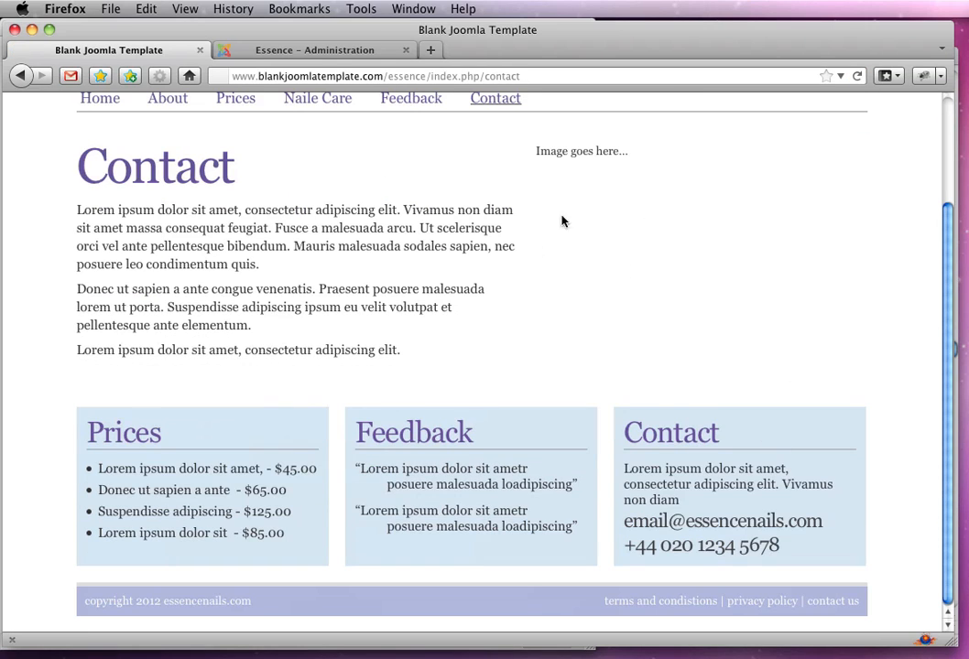
mouse_move(747, 612)
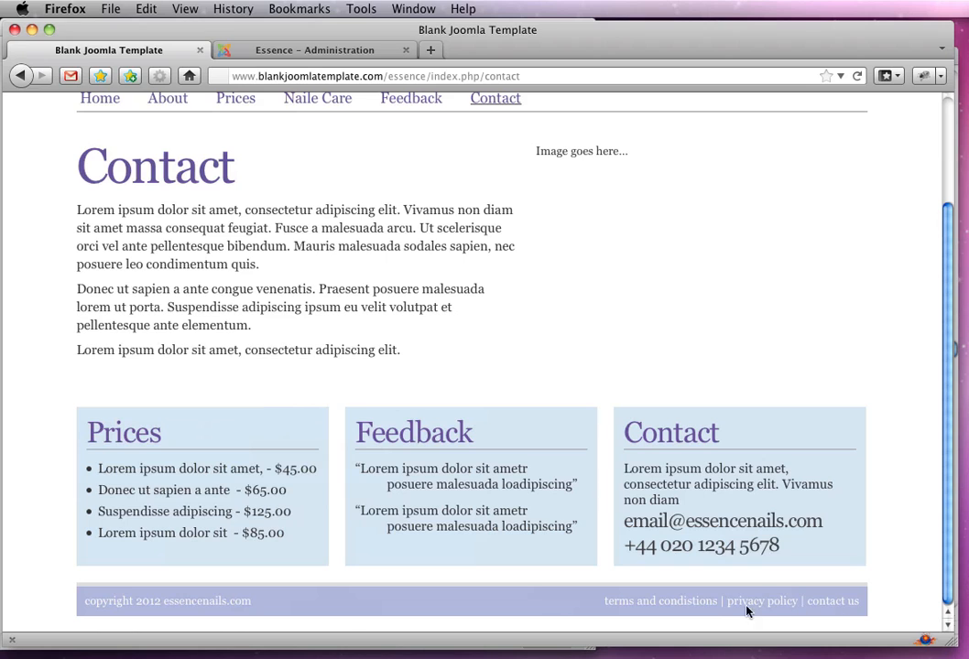
mouse_move(594, 454)
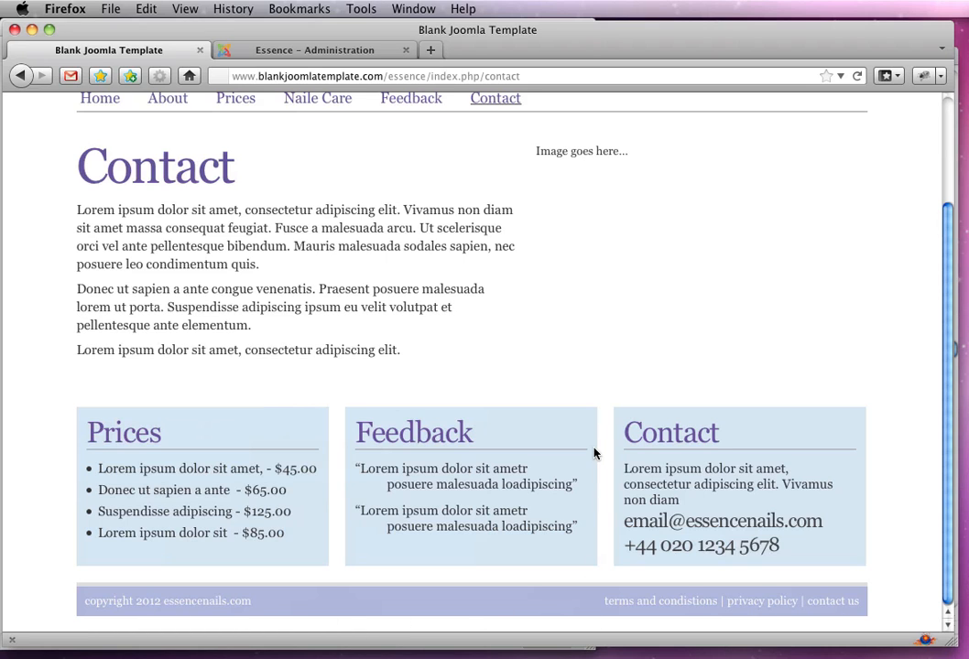
mouse_move(502, 498)
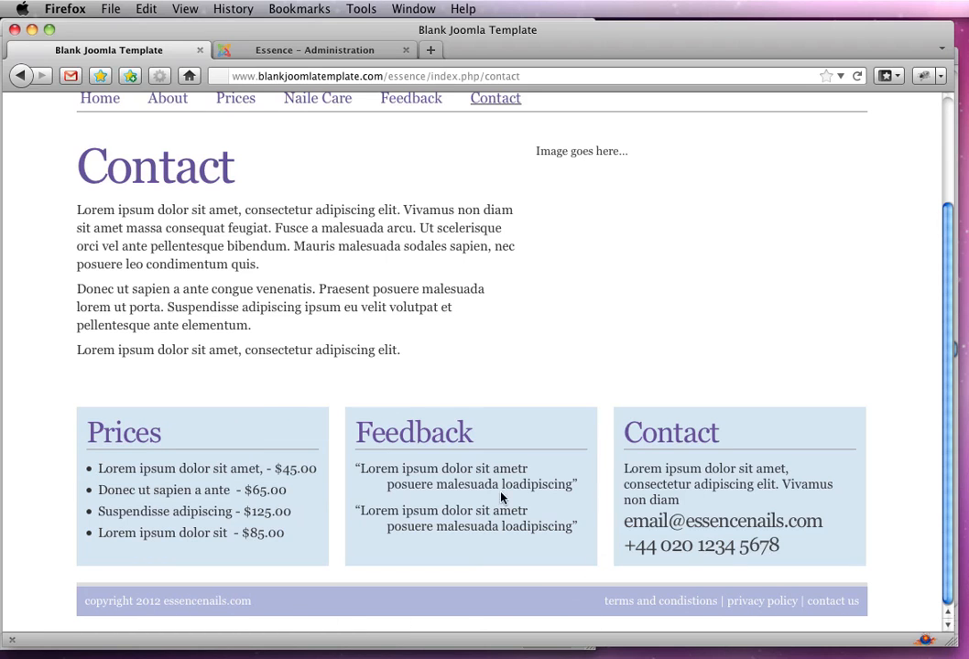
scroll(up, 3)
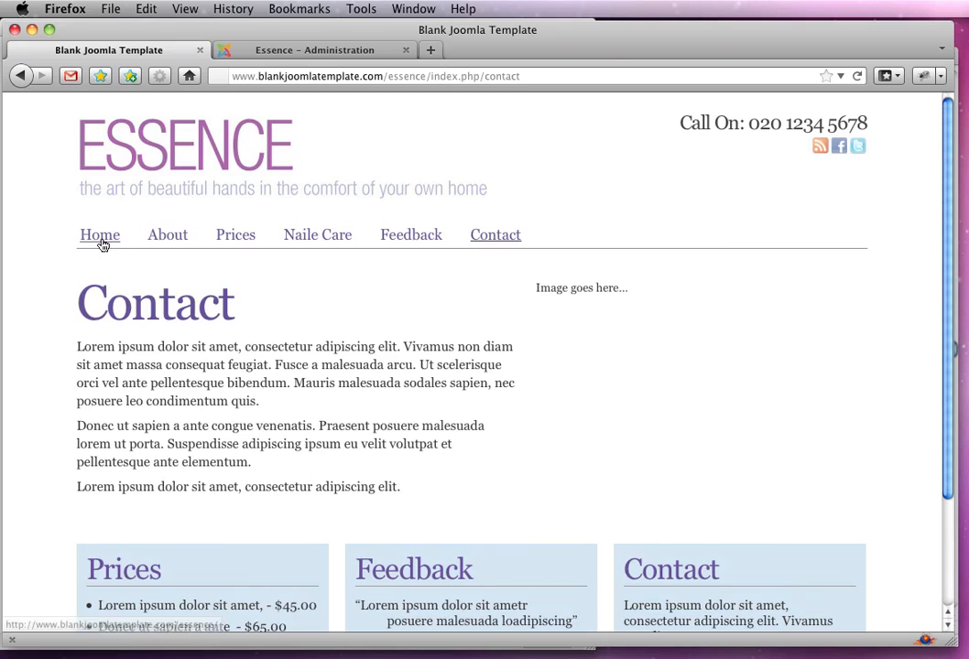
click(99, 235)
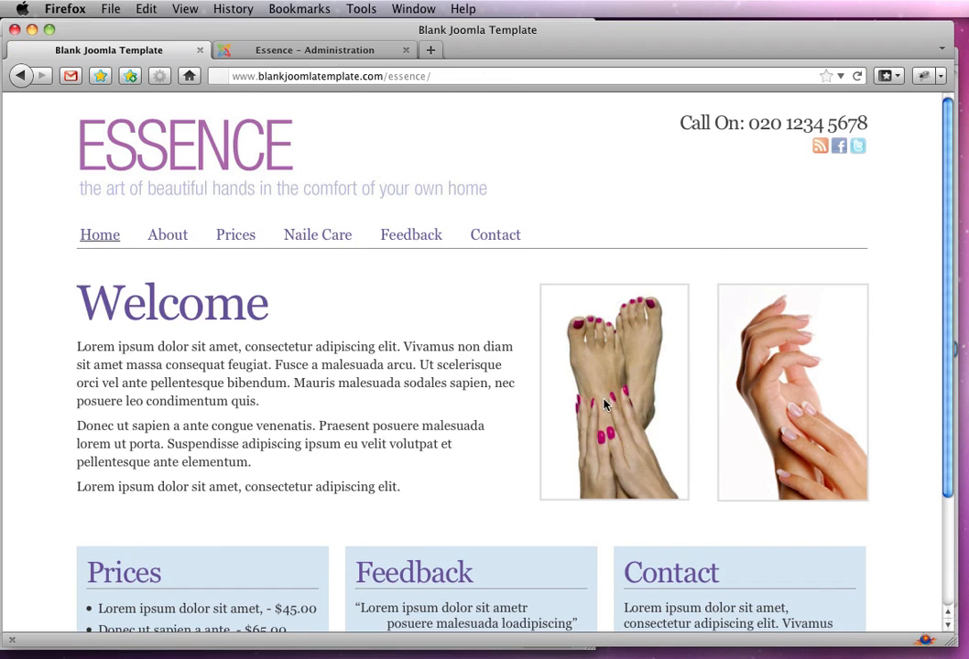